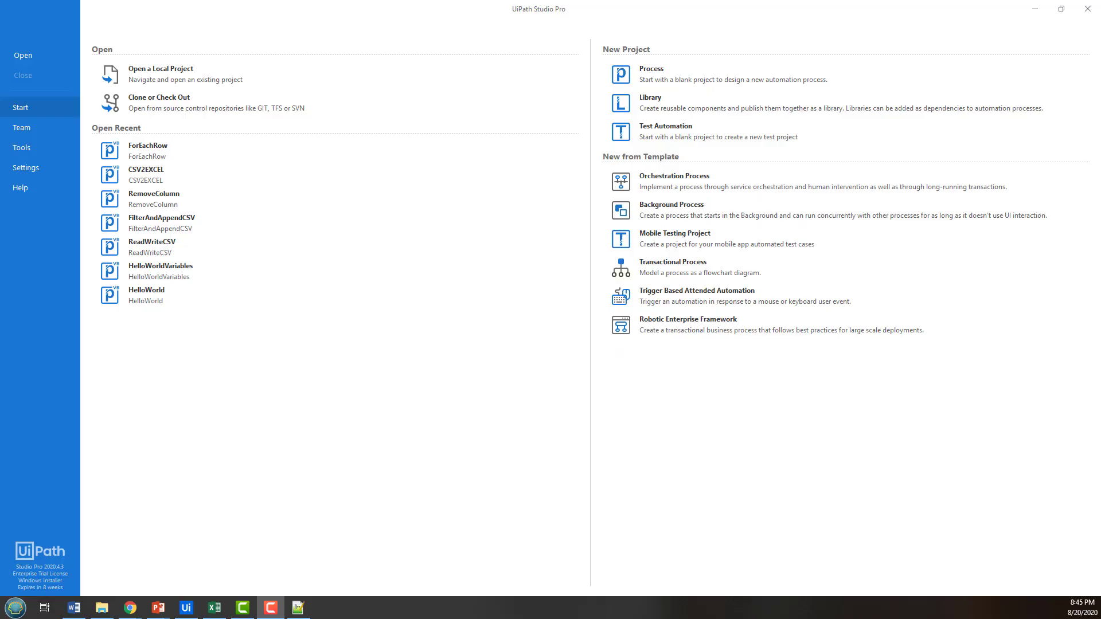
{"action": "mouse_move", "coordinate": [154, 150]}
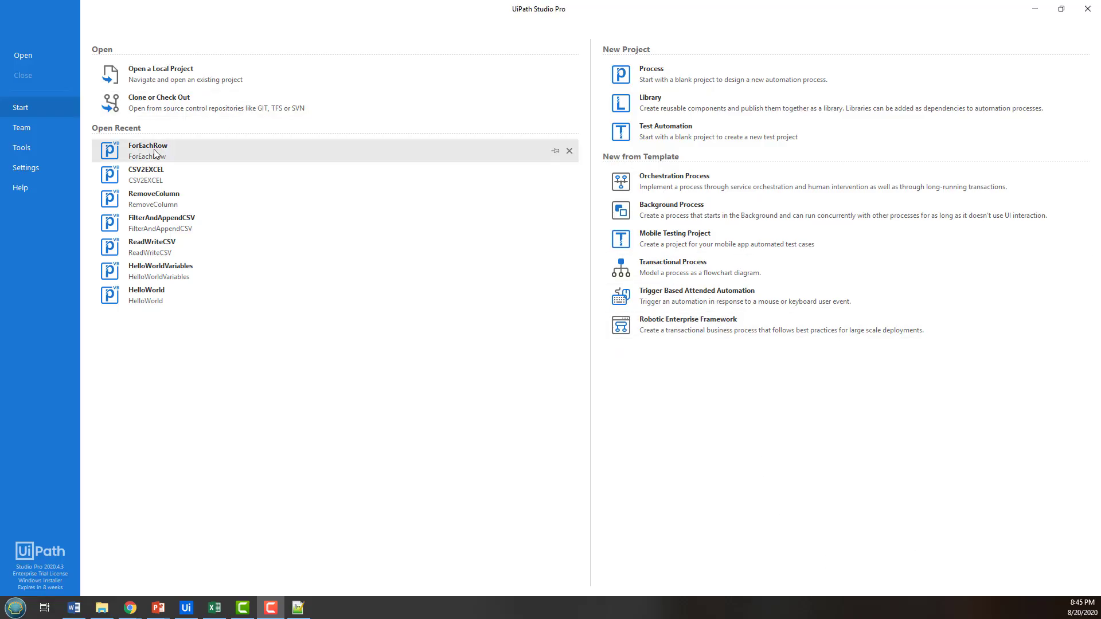
{"action": "mouse_move", "coordinate": [155, 151]}
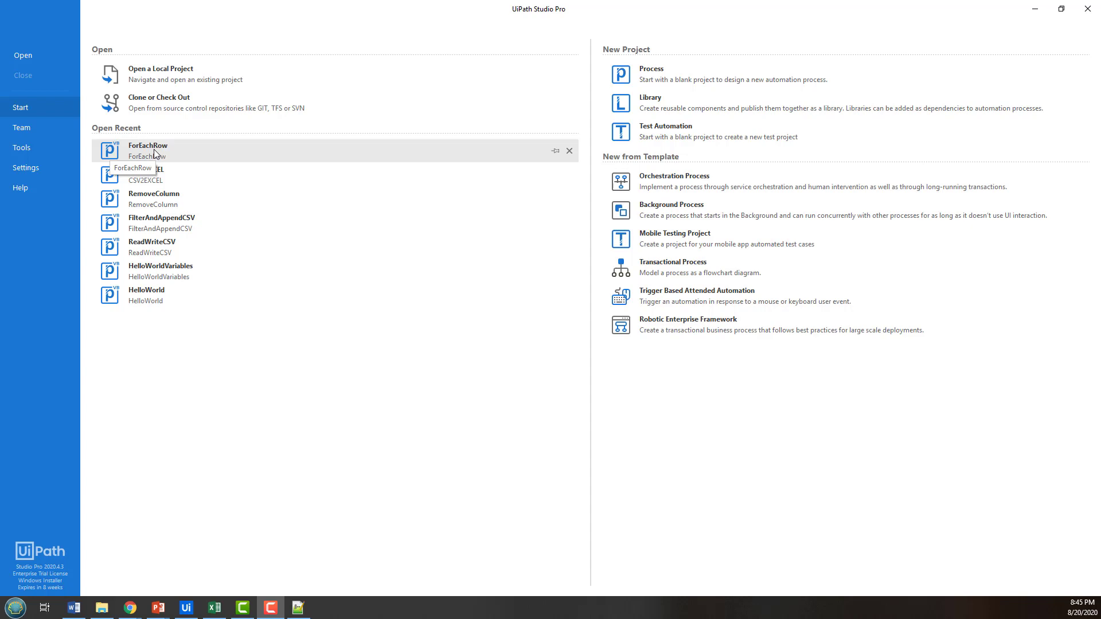
{"action": "mouse_move", "coordinate": [639, 466]}
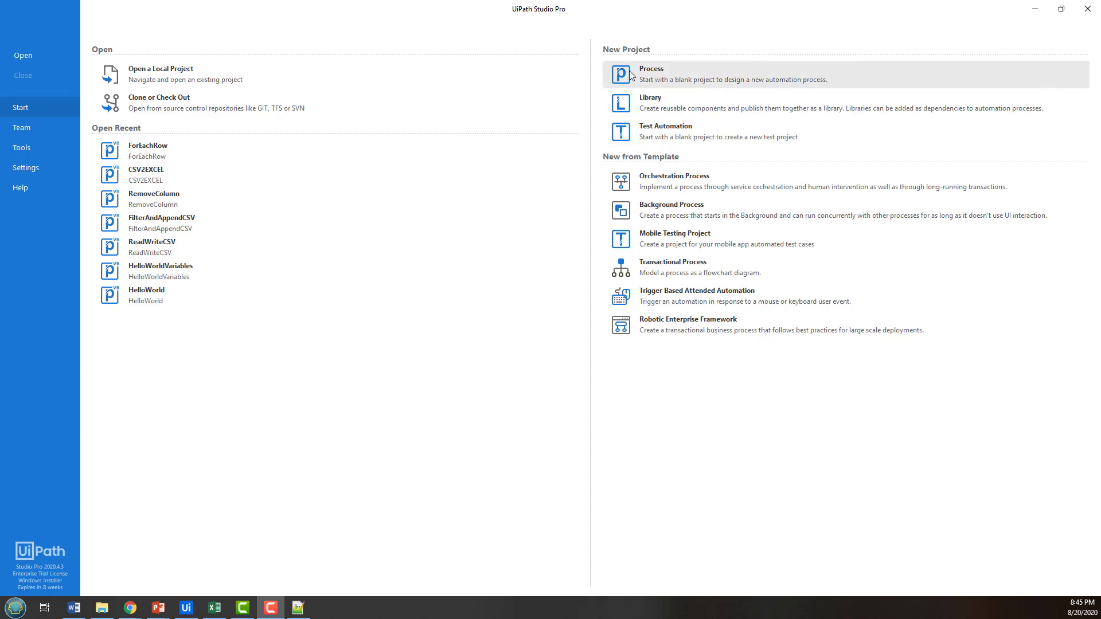
Create a blank process project named RowItem with RowItem as its description.
{"action": "left_click", "coordinate": [650, 74]}
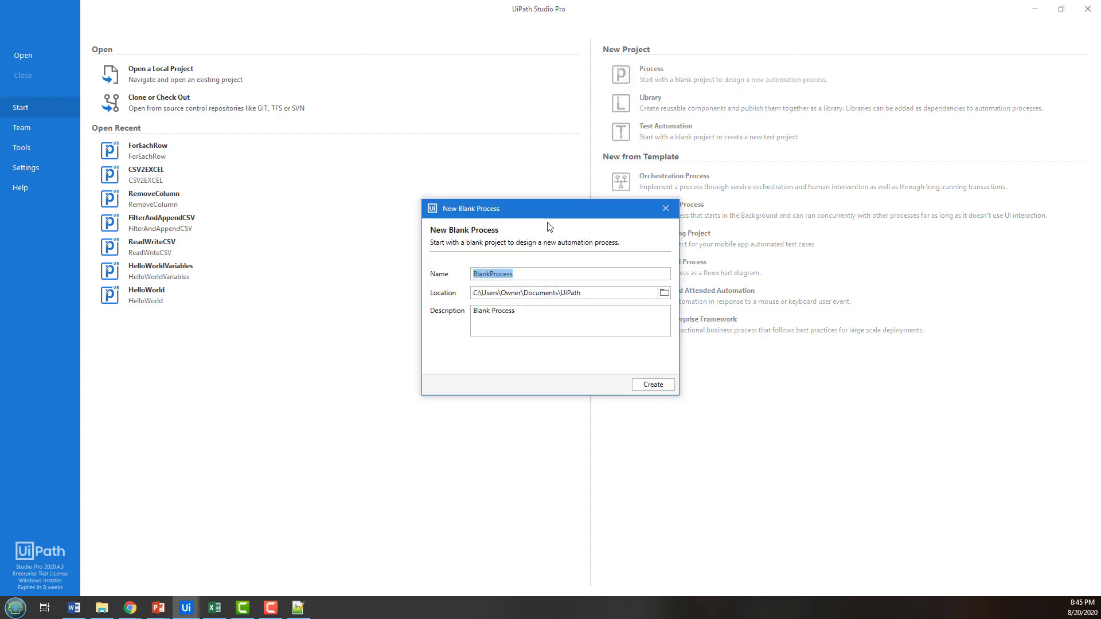
{"action": "type", "text": "RowItem"}
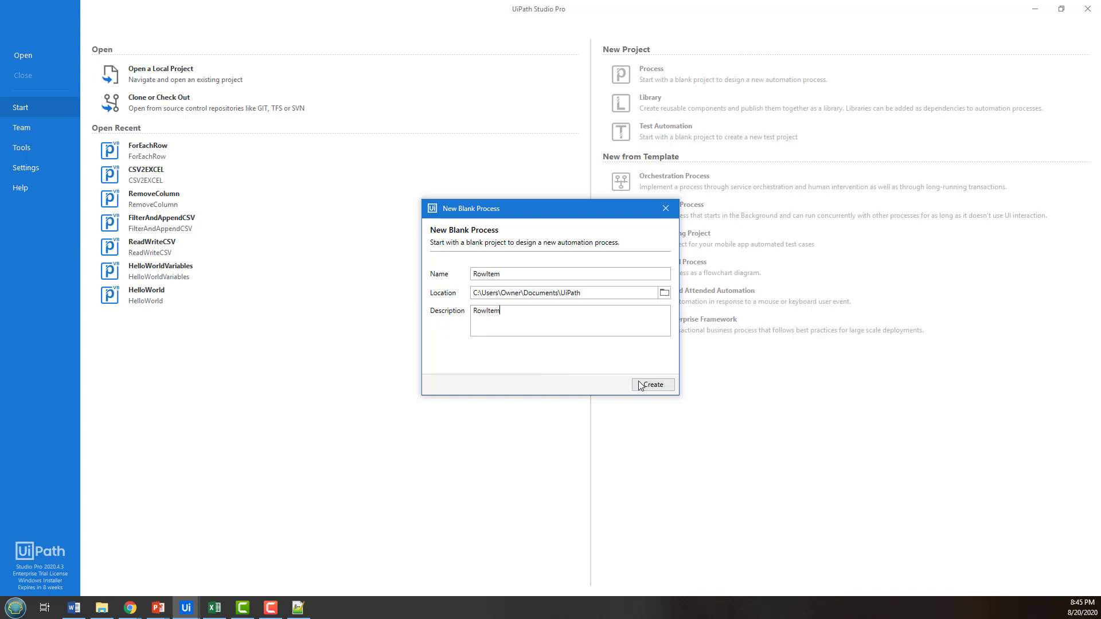
{"action": "left_click", "coordinate": [653, 384]}
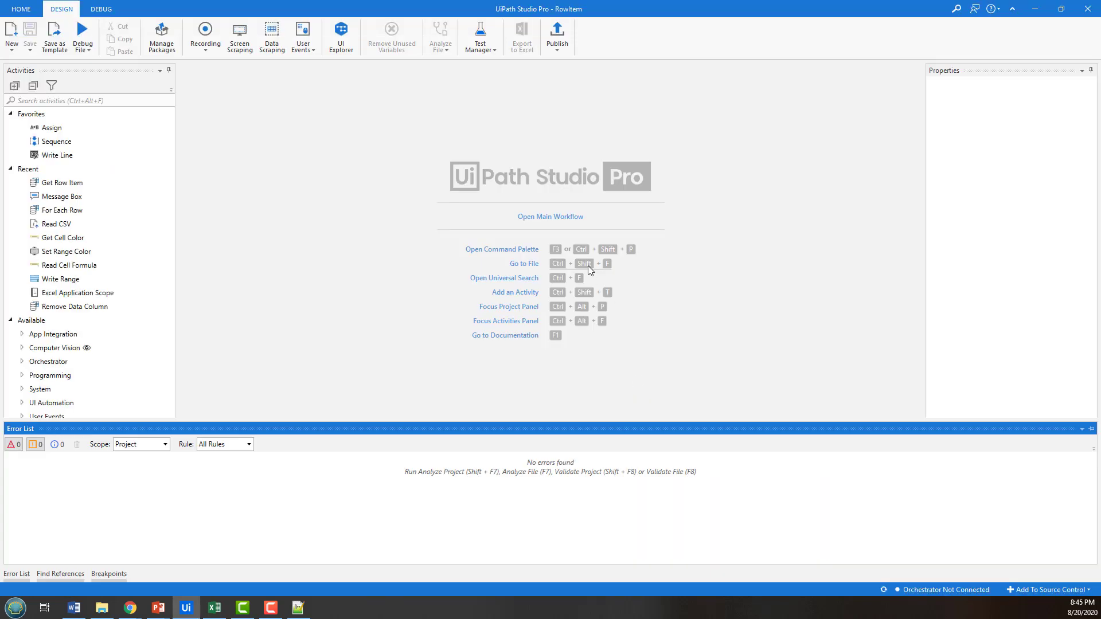
Open the main workflow, add a Read CSV activity to its Sequence, and bring up File Explorer.
{"action": "left_click", "coordinate": [550, 216]}
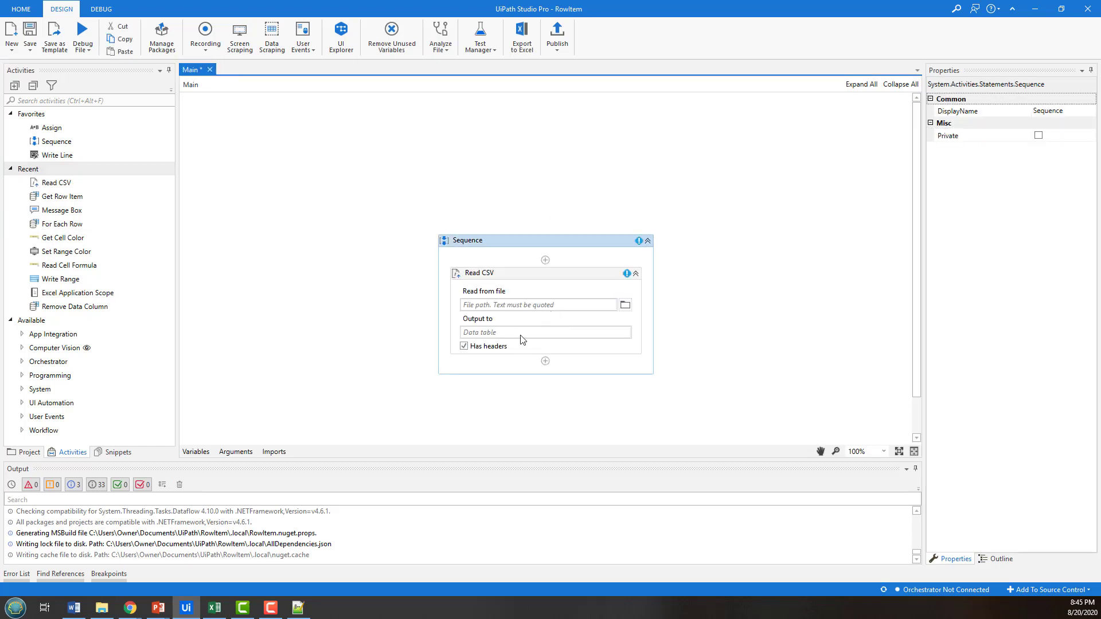
{"action": "mouse_move", "coordinate": [639, 308]}
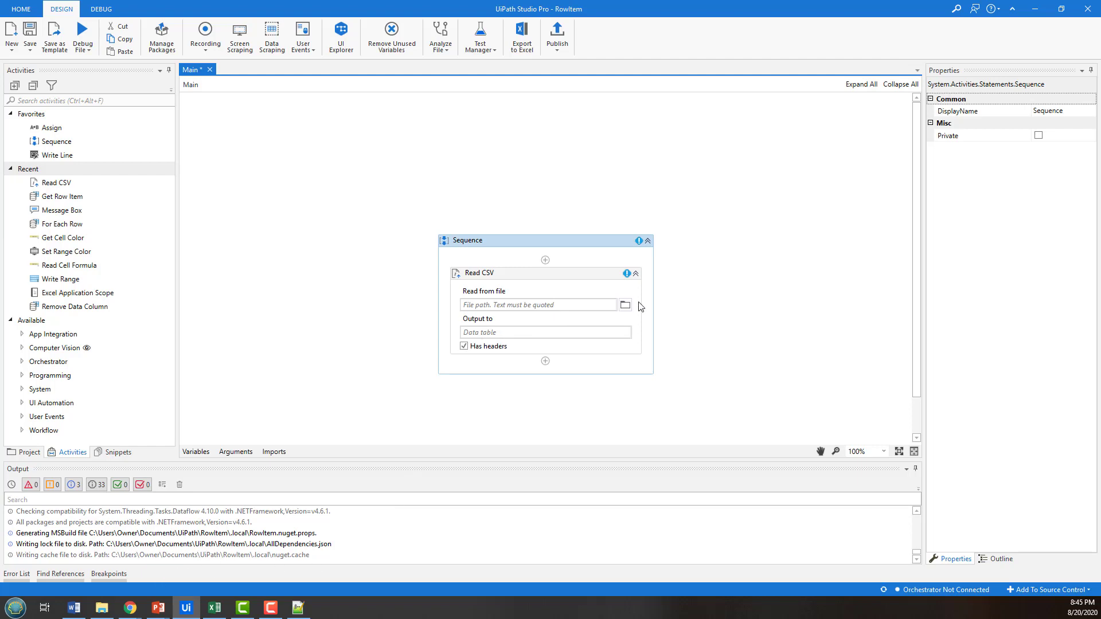
{"action": "left_click", "coordinate": [623, 304]}
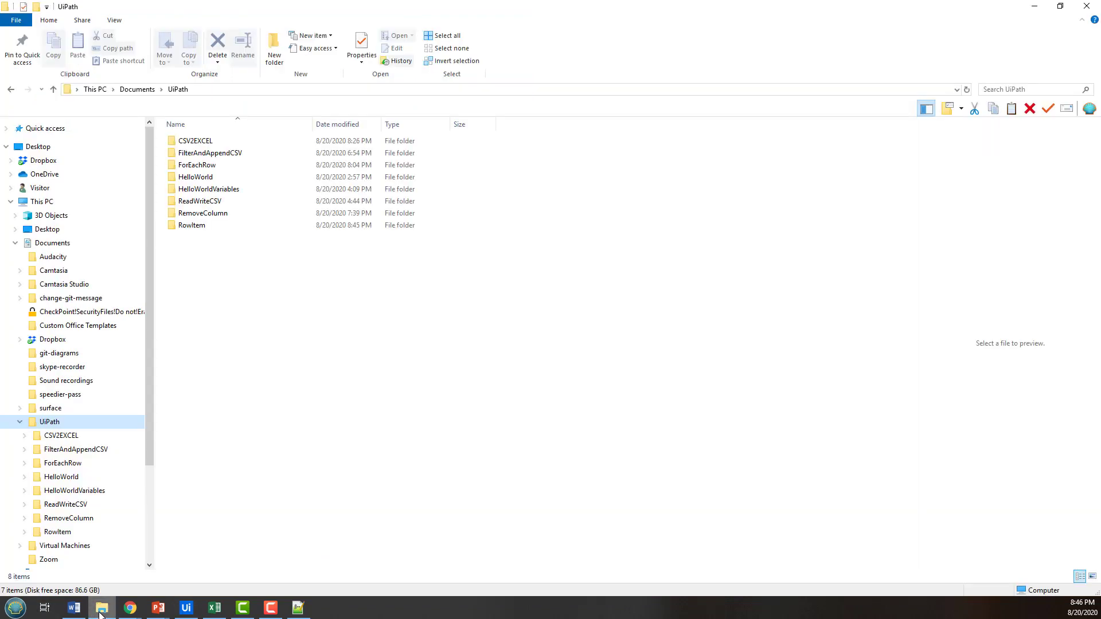
Create input-file.csv inside the RowItem folder, accepting the extension change warning.
{"action": "double_click", "coordinate": [193, 225]}
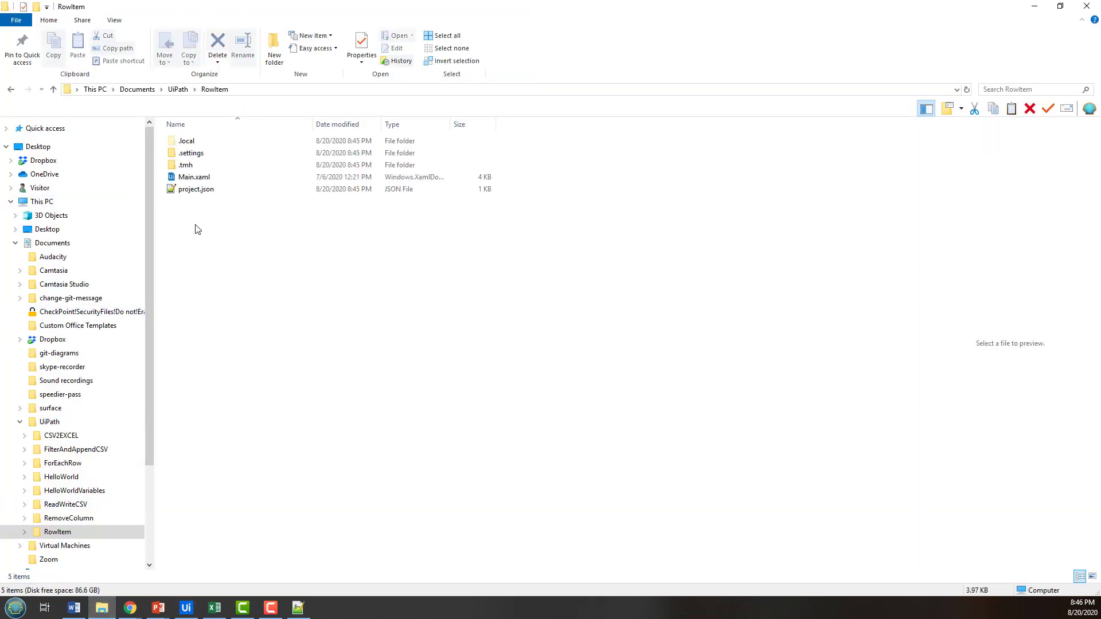
{"action": "right_click", "coordinate": [197, 227]}
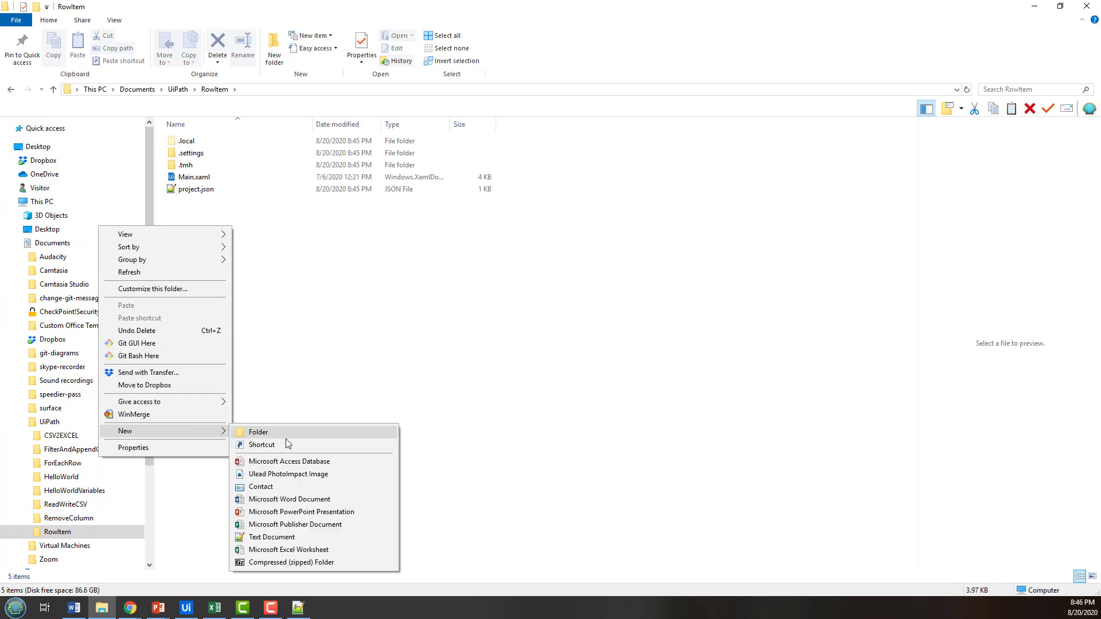
{"action": "left_click", "coordinate": [271, 537]}
{"action": "type", "text": "input-file.csv"}
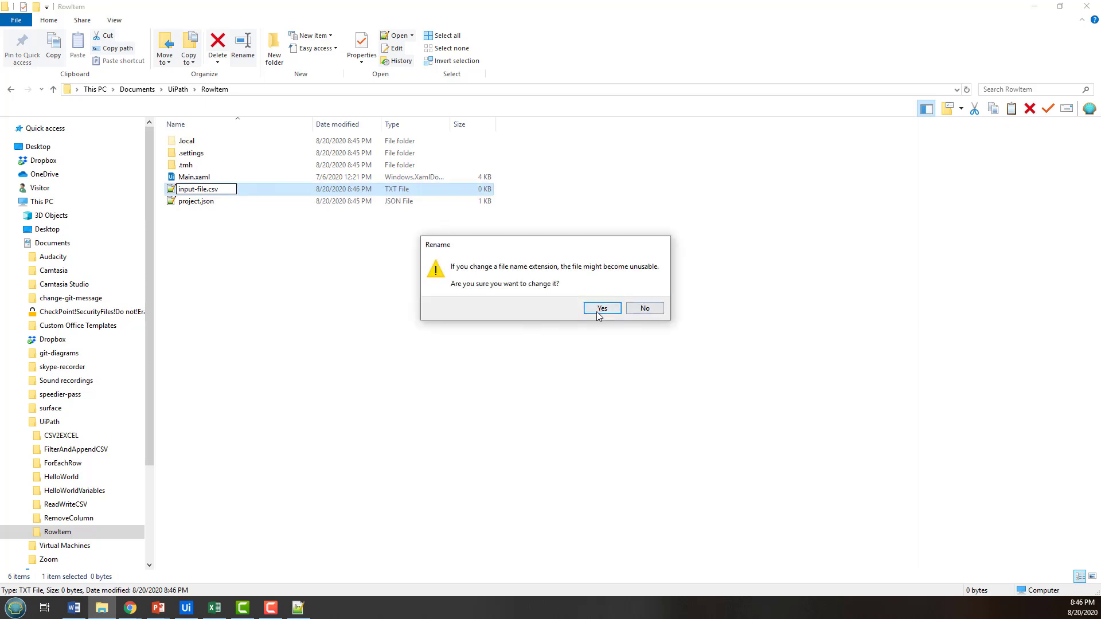
{"action": "left_click", "coordinate": [601, 309]}
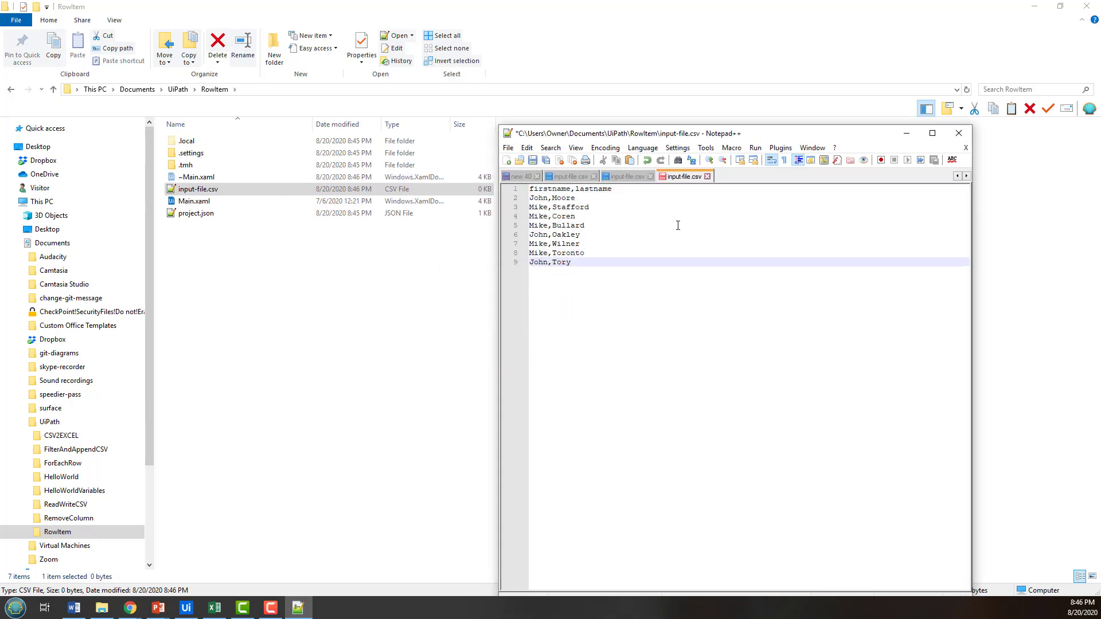
Save the firstname,lastname header and eight name rows in input-file.csv.
{"action": "key", "text": "ctrl+s"}
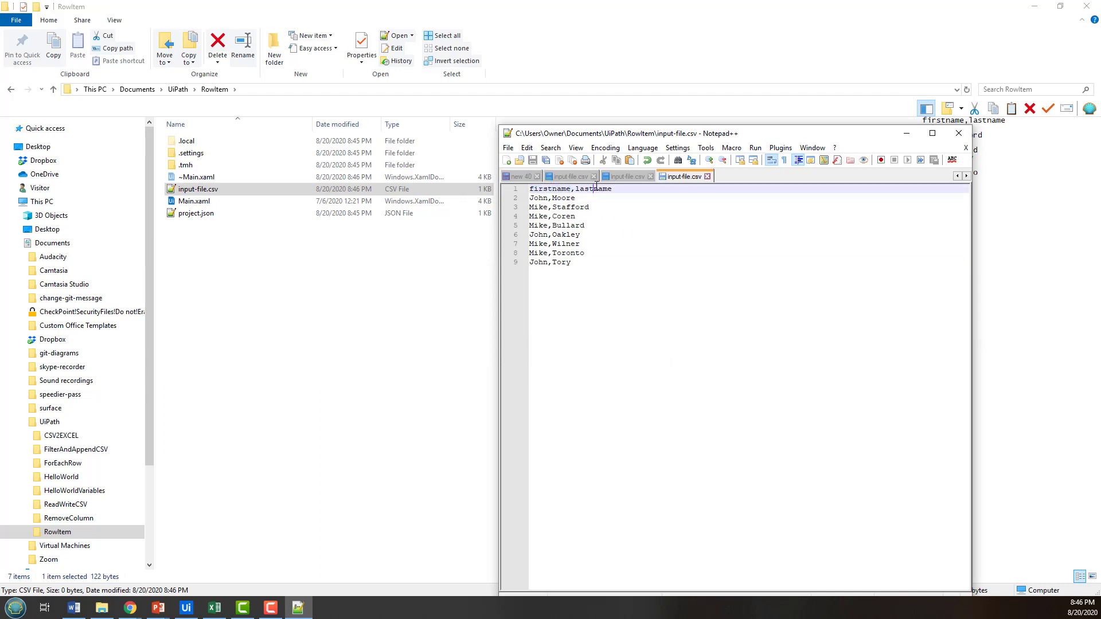
{"action": "double_click", "coordinate": [592, 188]}
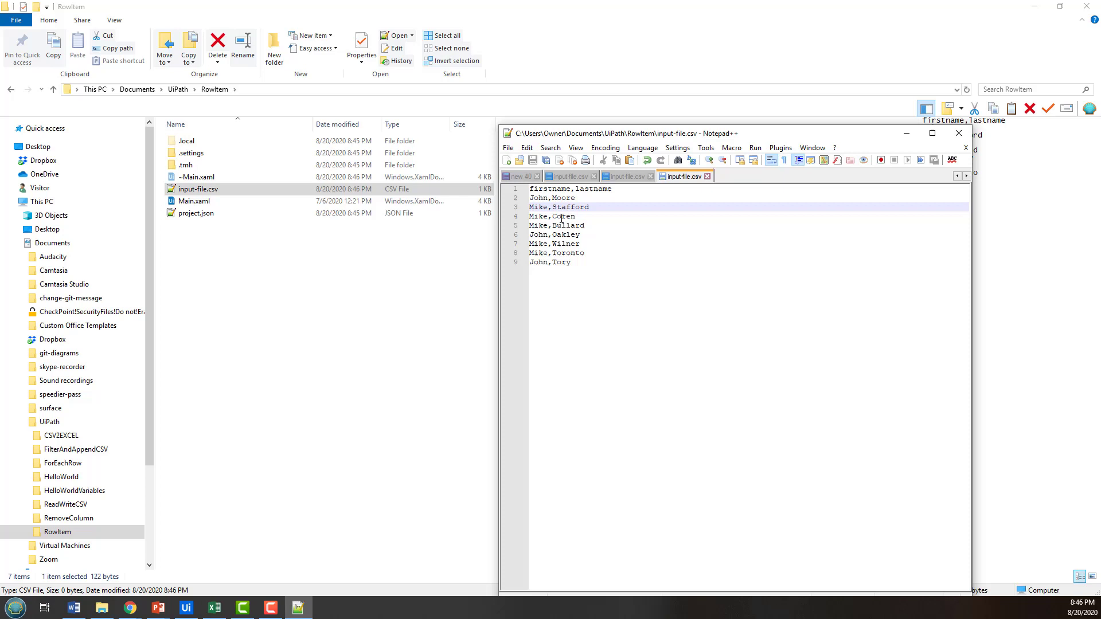
{"action": "left_click", "coordinate": [559, 262]}
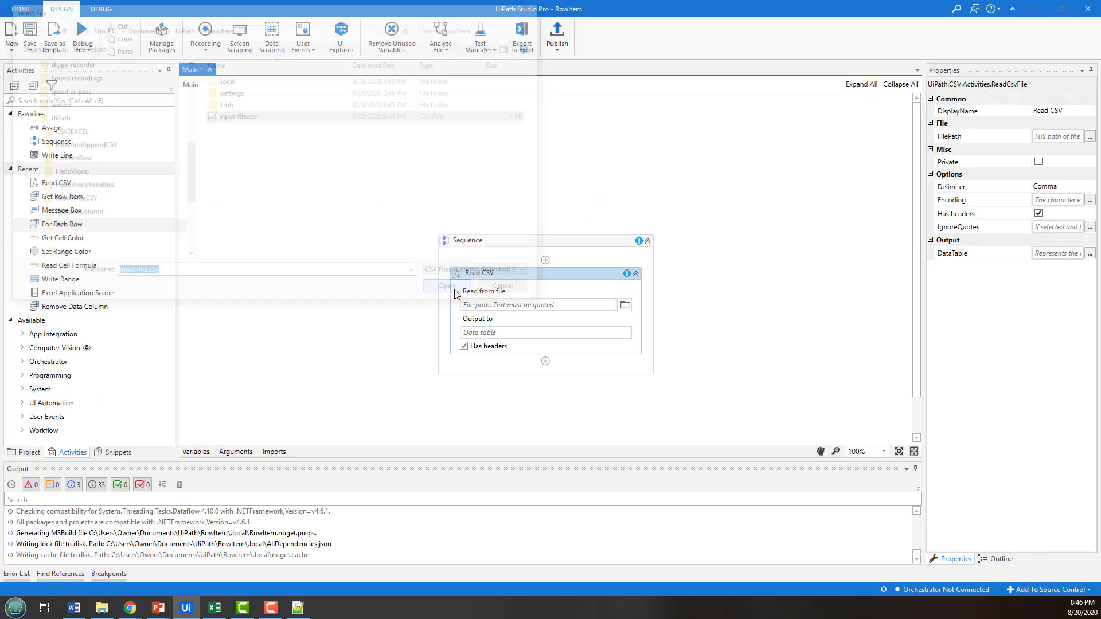
Point Read CSV's file path to input-file.csv.
{"action": "left_click", "coordinate": [445, 285]}
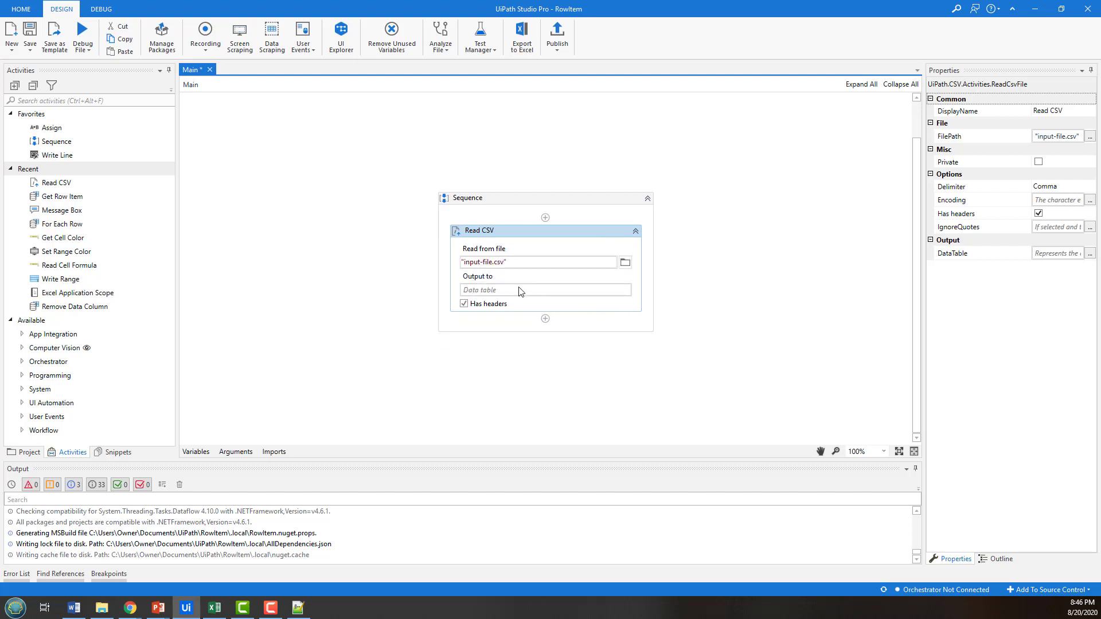
{"action": "left_click", "coordinate": [545, 289]}
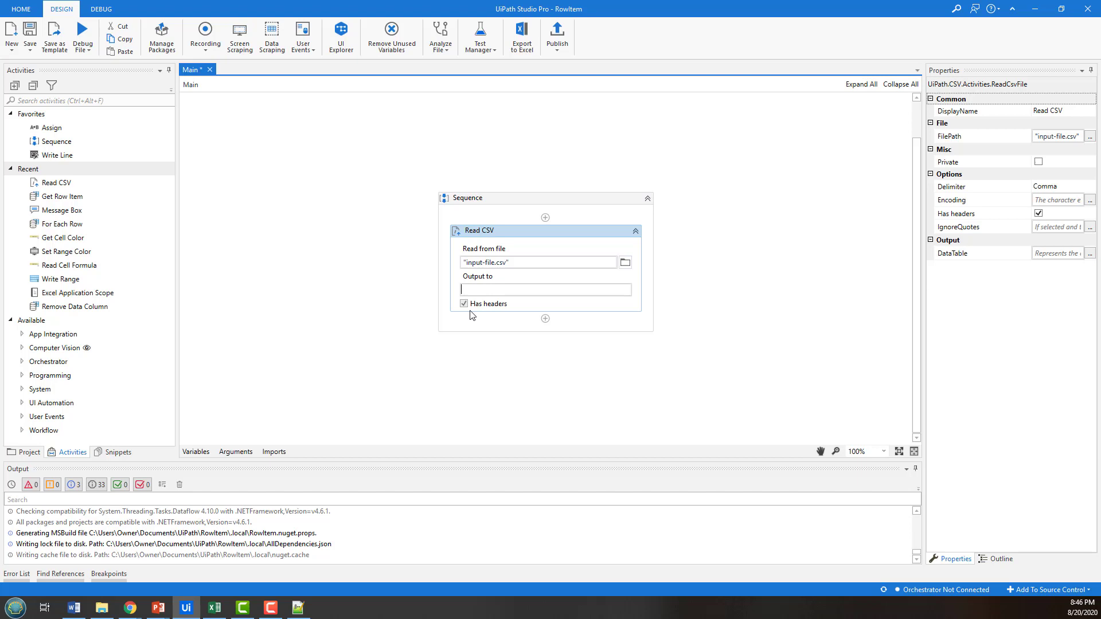
Add a variable named input and set its type to System.Data.DataTable via Browse for Types.
{"action": "left_click", "coordinate": [196, 451]}
{"action": "type", "text": "out"}
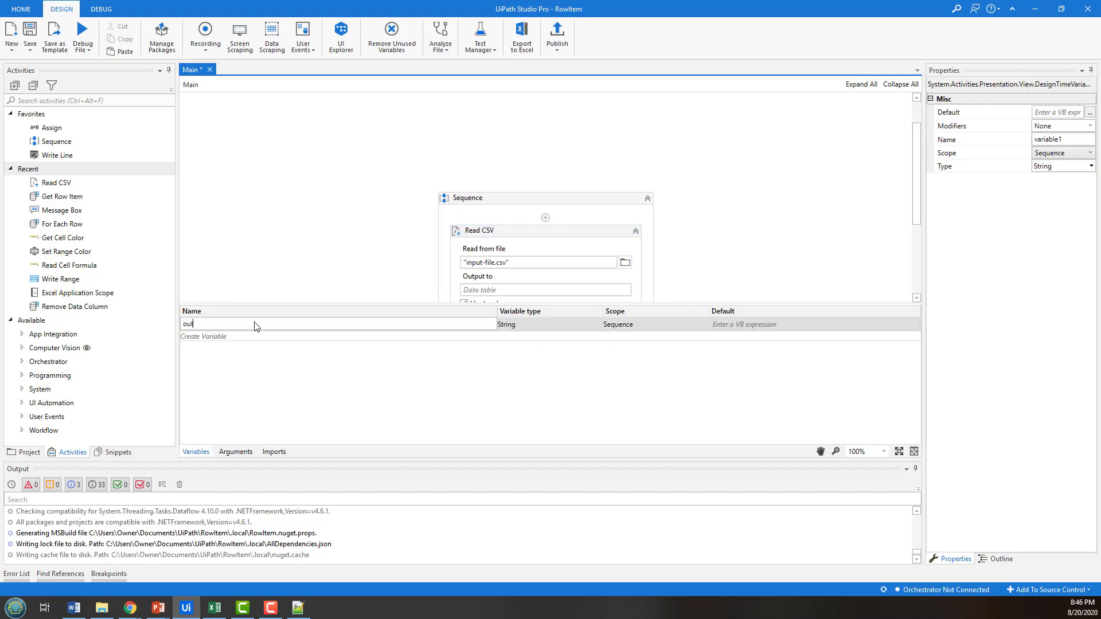
{"action": "type", "text": "input"}
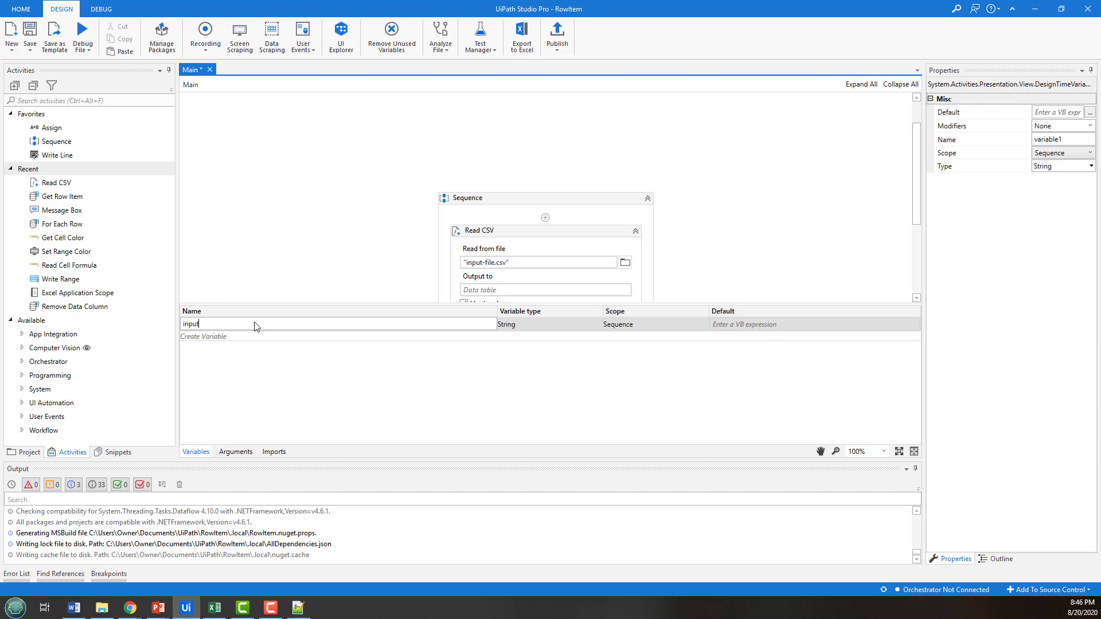
{"action": "left_click", "coordinate": [591, 324]}
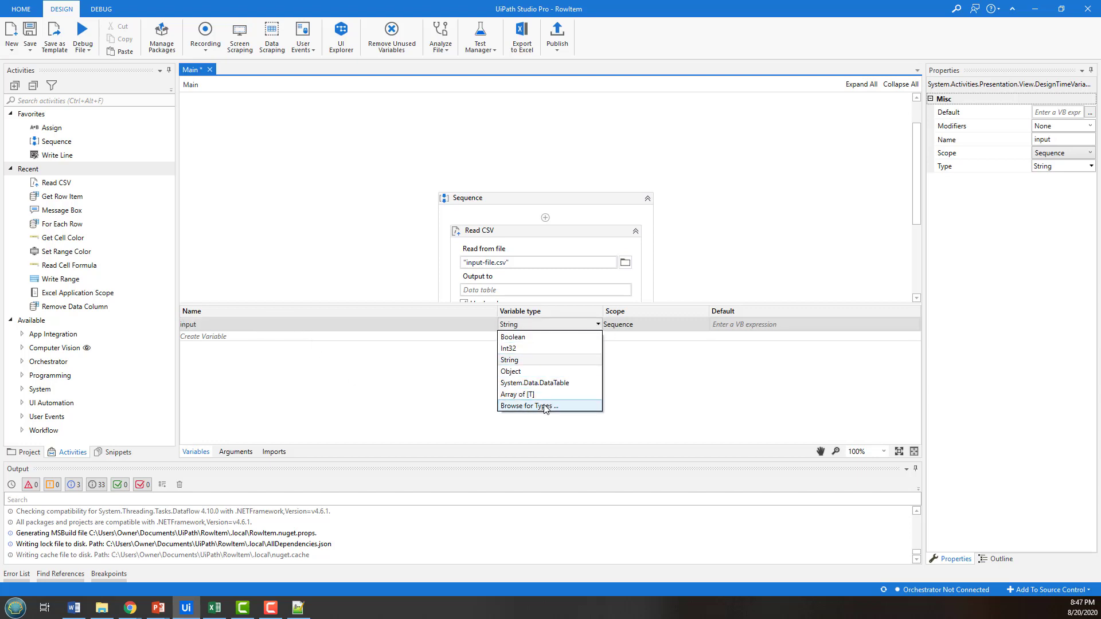
{"action": "left_click", "coordinate": [528, 406]}
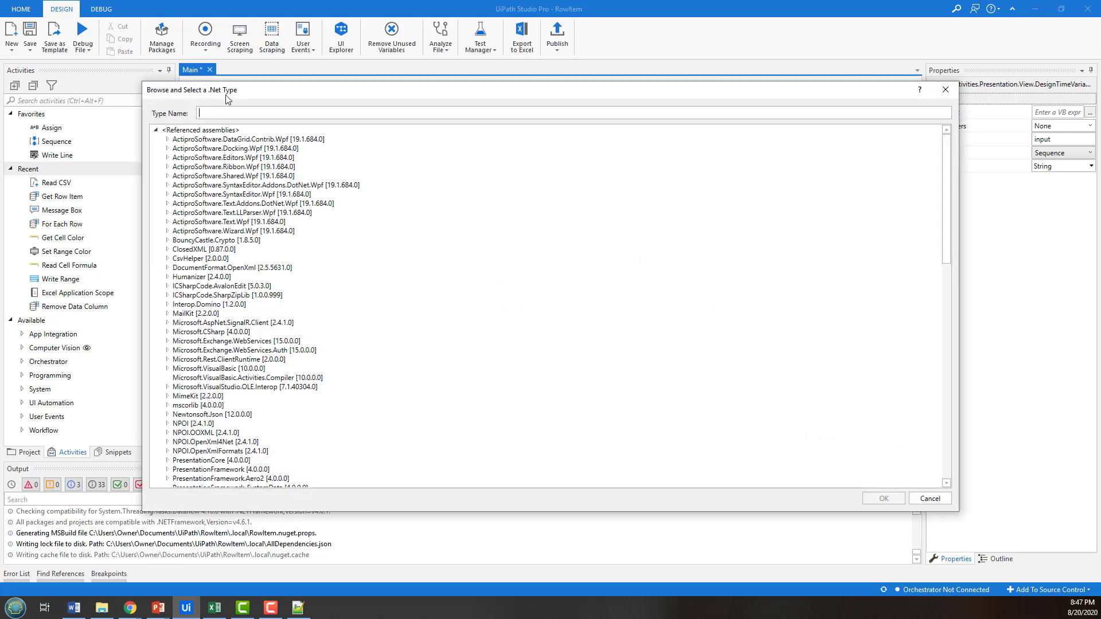
{"action": "type", "text": "data"}
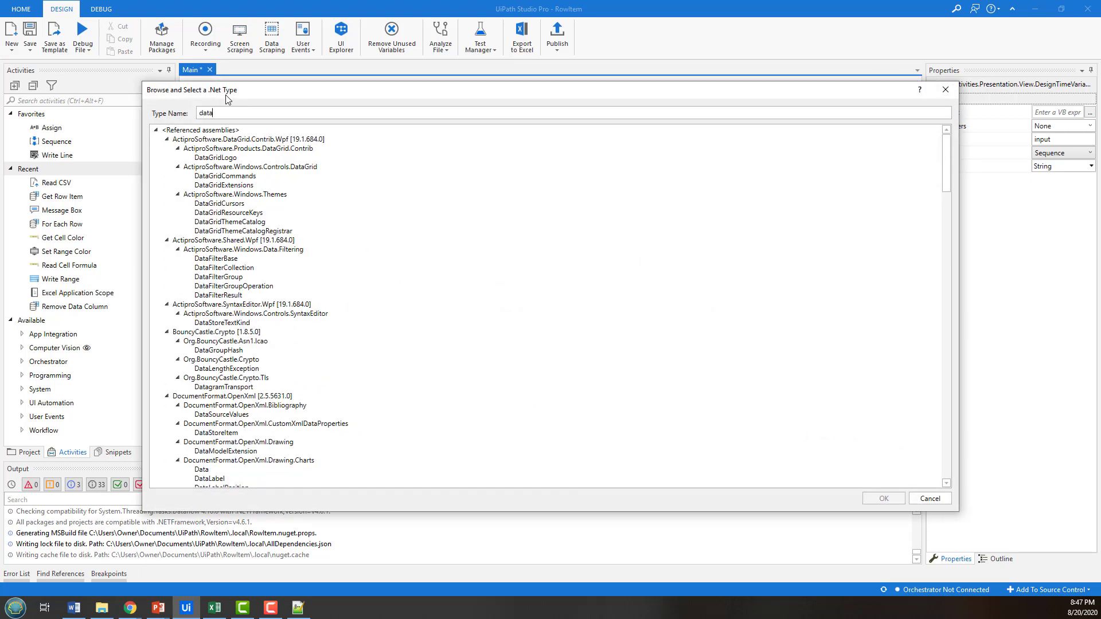
{"action": "type", "text": "table"}
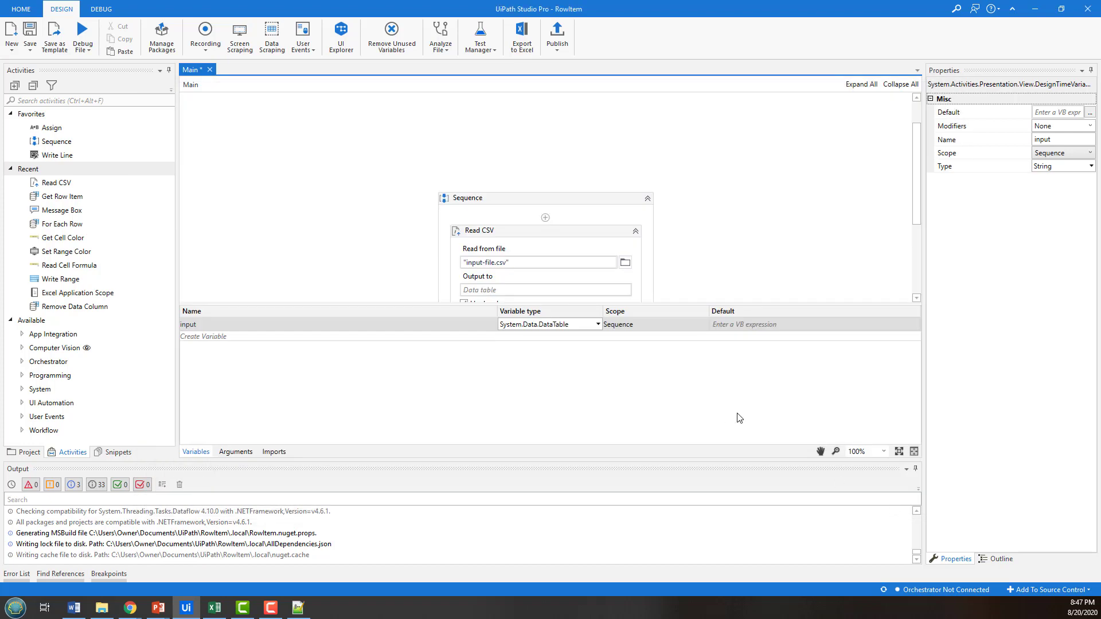
{"action": "scroll", "scroll_direction": "down", "scroll_amount": 3}
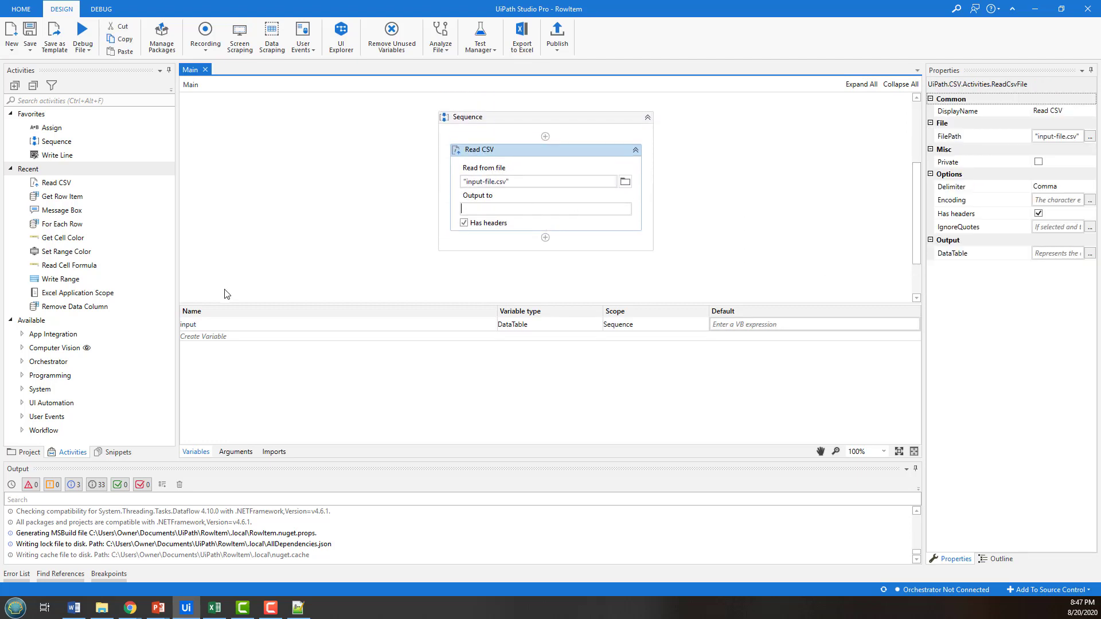
Enter input as Read CSV's 'Output to' variable, fixing the 'inpt' typo.
{"action": "type", "text": "inpt"}
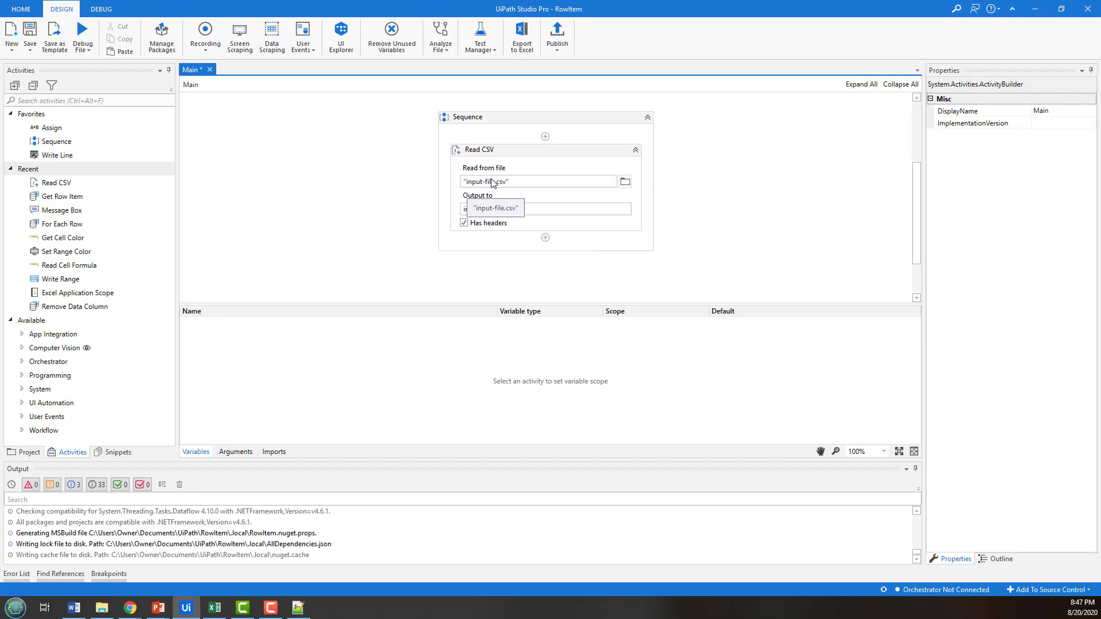
{"action": "type", "text": "input"}
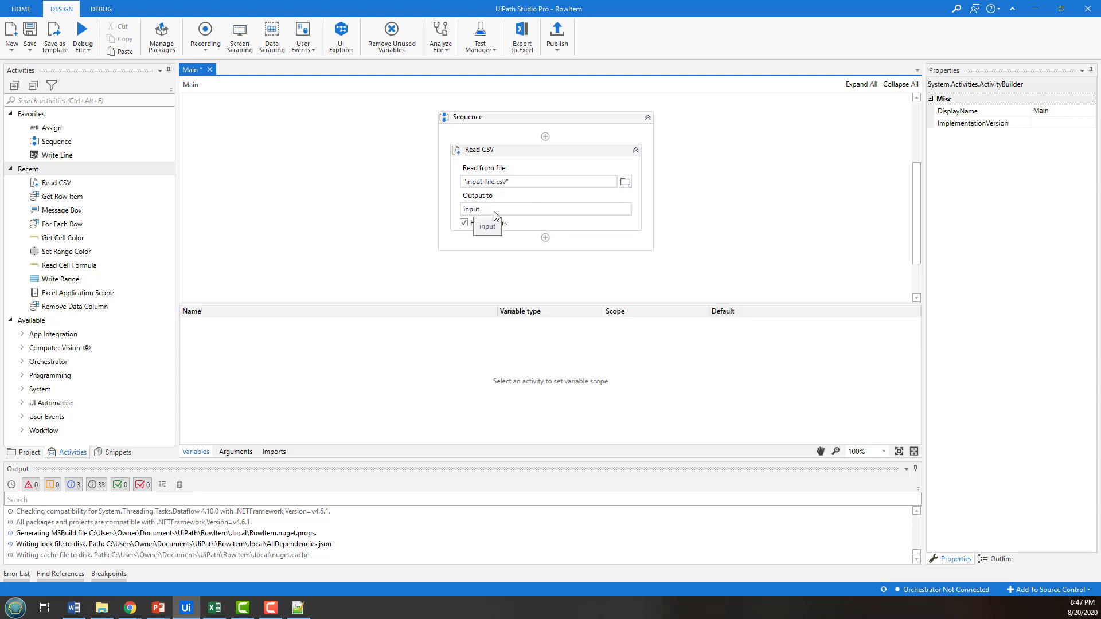
{"action": "left_click", "coordinate": [478, 150]}
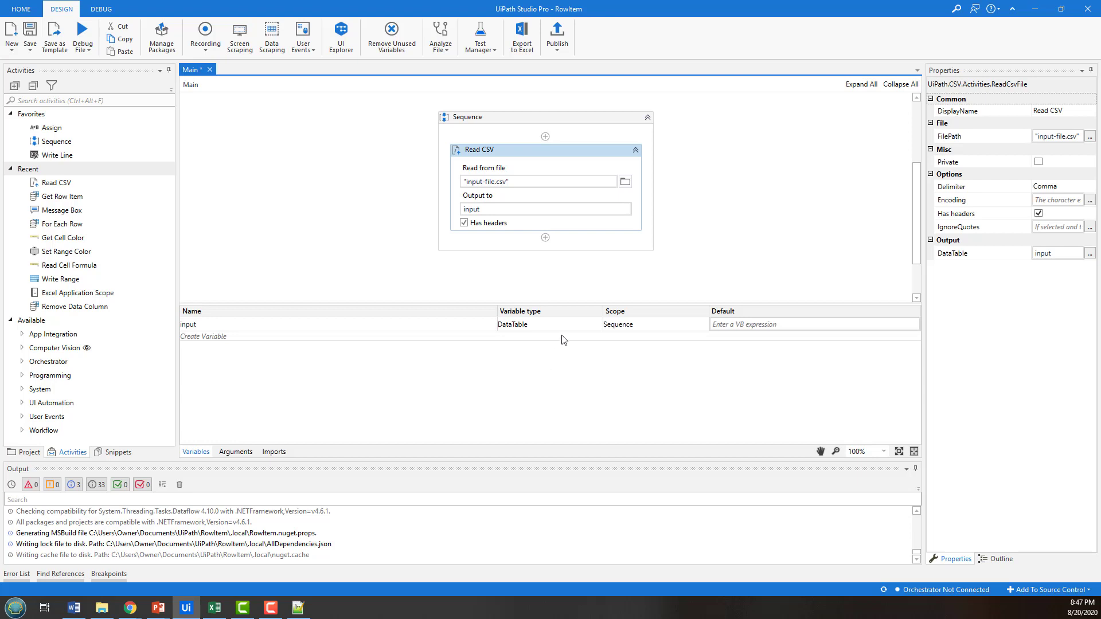
{"action": "mouse_move", "coordinate": [569, 354]}
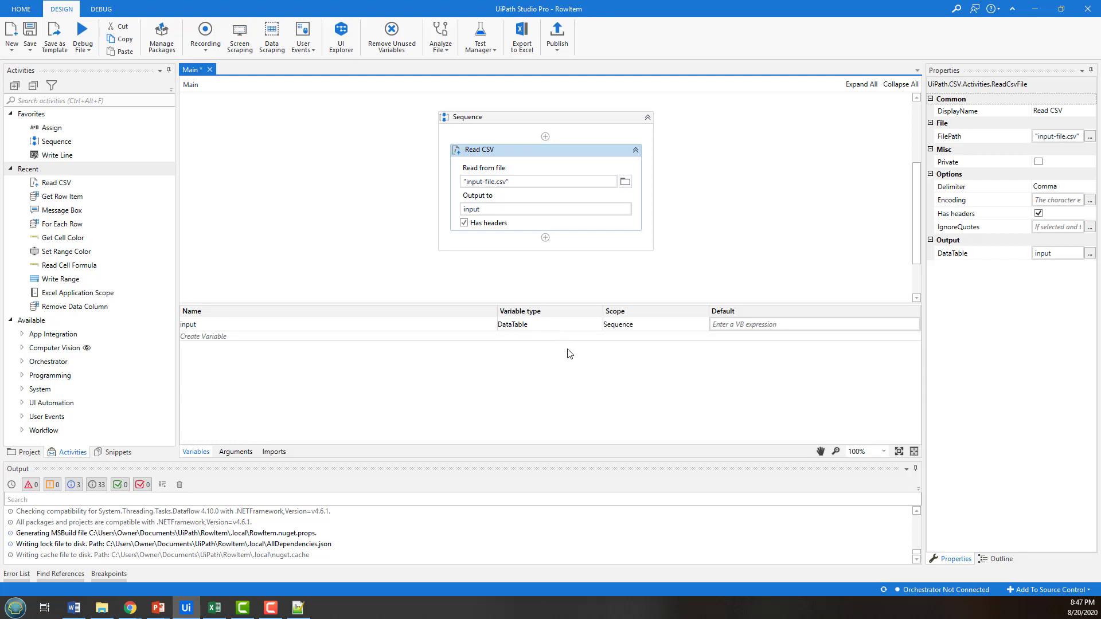
{"action": "mouse_move", "coordinate": [507, 225]}
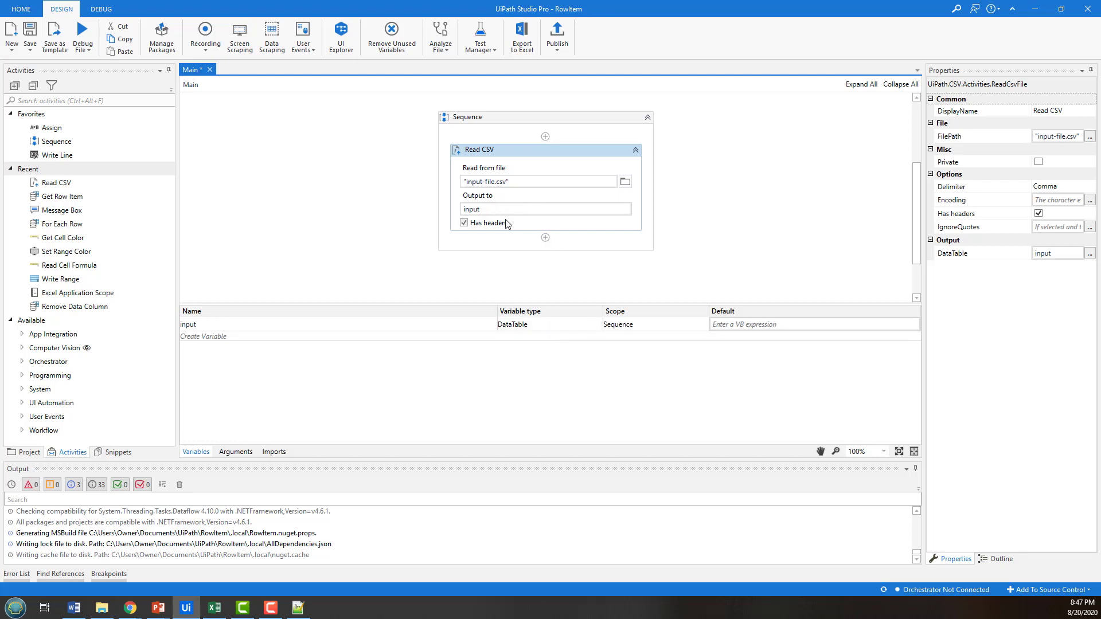
{"action": "mouse_move", "coordinate": [516, 207]}
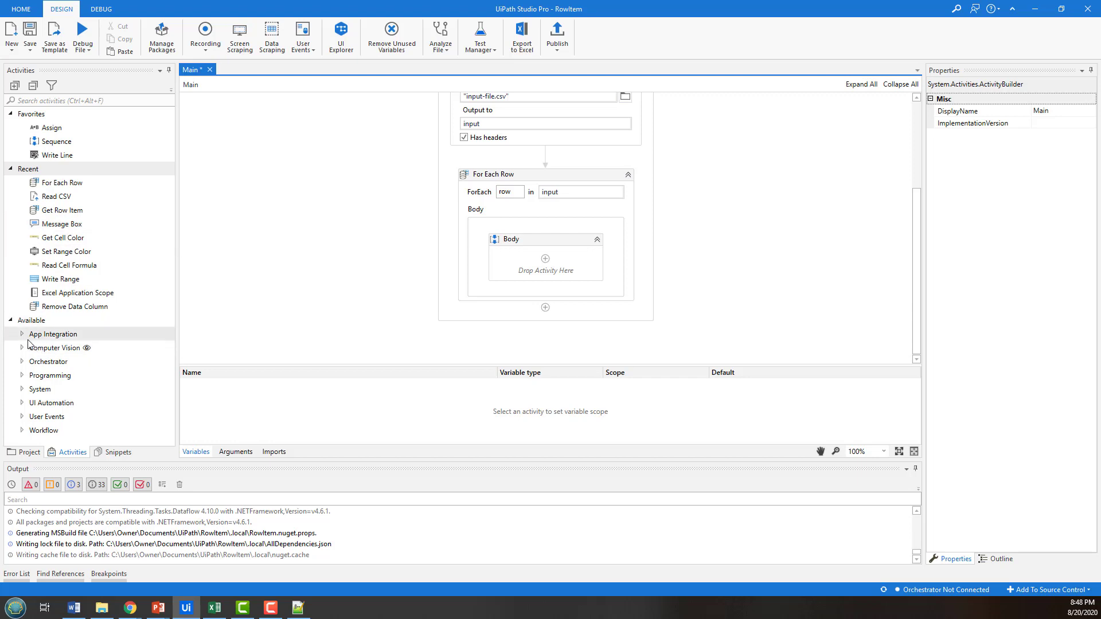
Expand Available > Programming > DataTable in the Activities panel.
{"action": "left_click", "coordinate": [50, 375]}
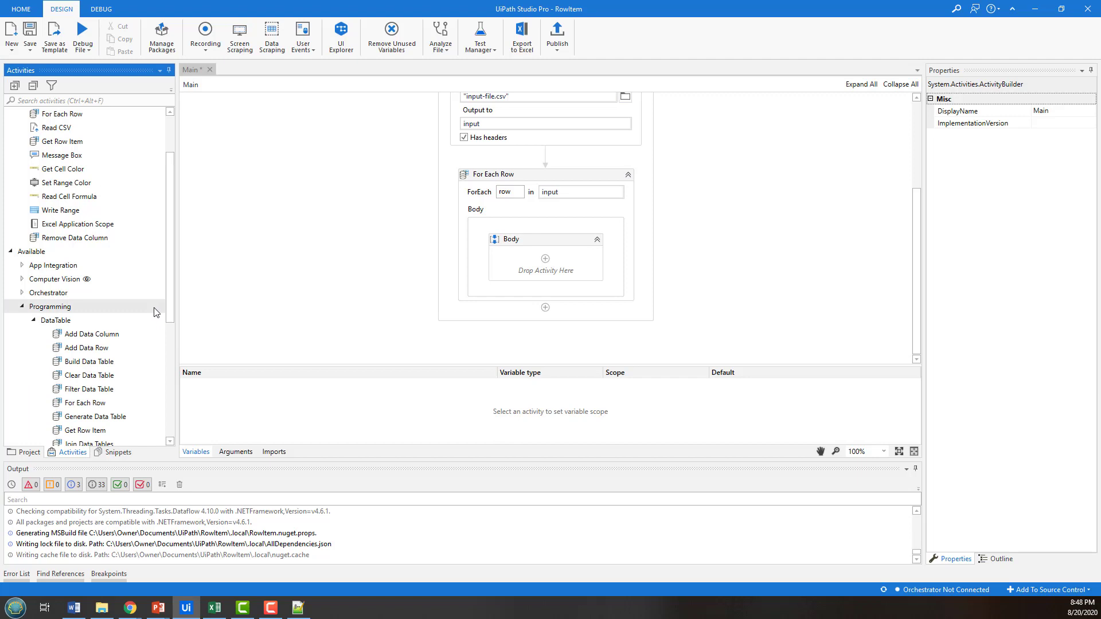
{"action": "scroll", "scroll_direction": "down", "scroll_amount": 3}
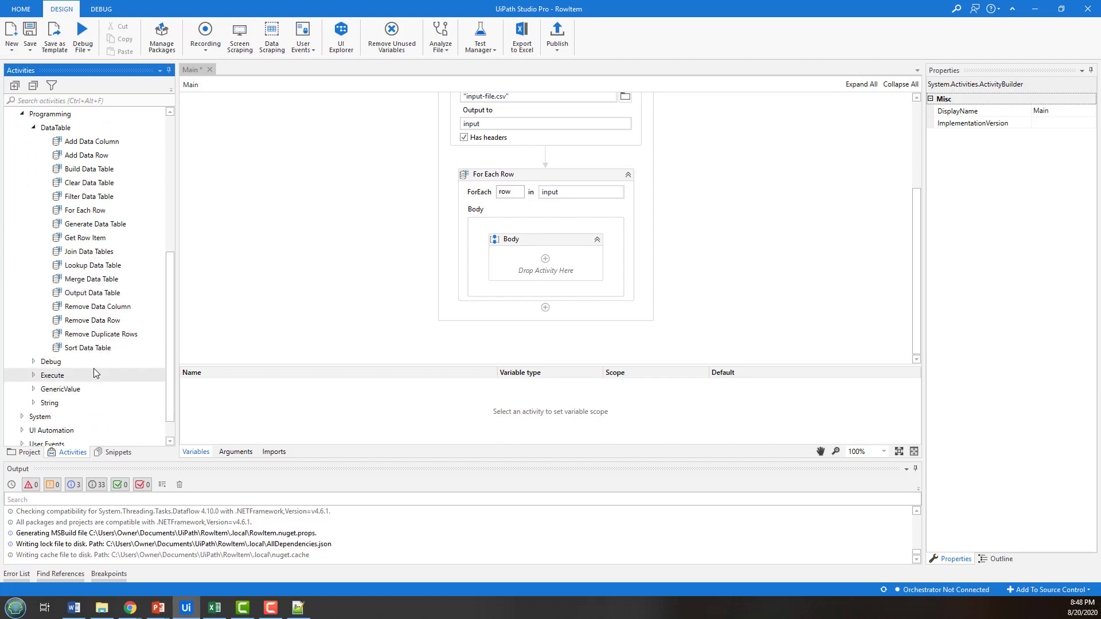
{"action": "mouse_move", "coordinate": [90, 197]}
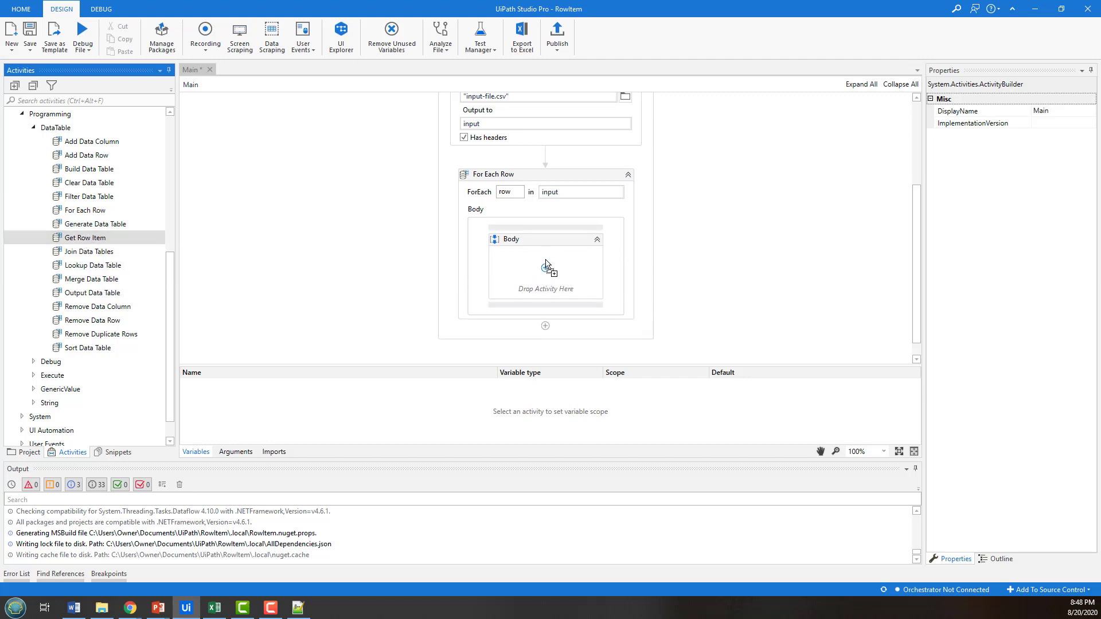
Place Get Row Item in the loop body, with Row set to row and ColumnName "lastname".
{"action": "left_click_drag", "start_coordinate": [83, 237], "coordinate": [545, 274]}
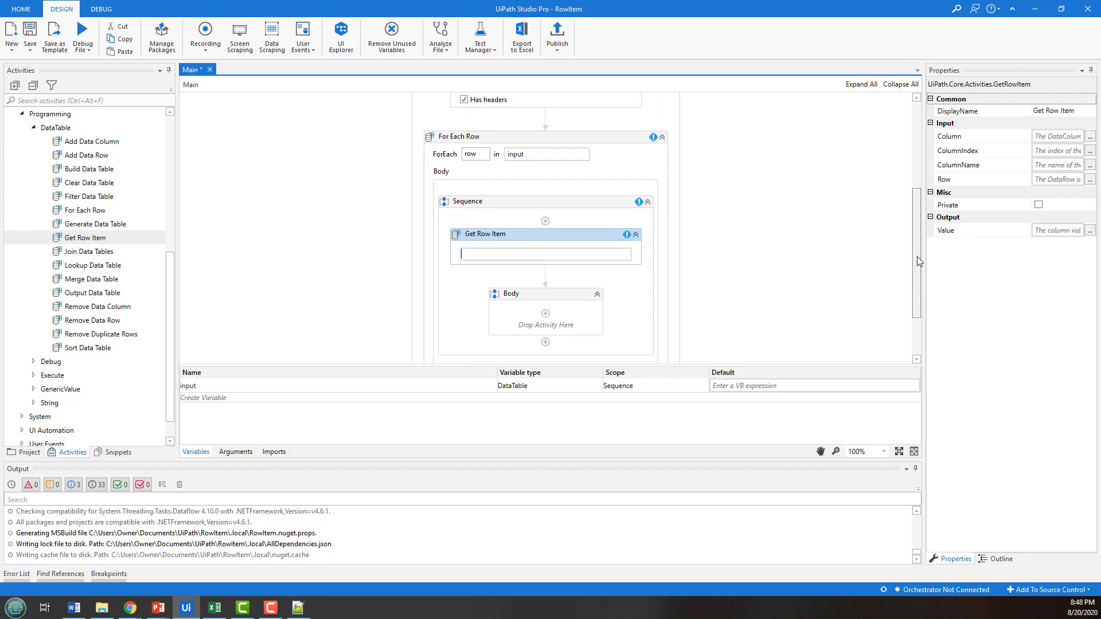
{"action": "scroll", "scroll_direction": "down", "scroll_amount": 3}
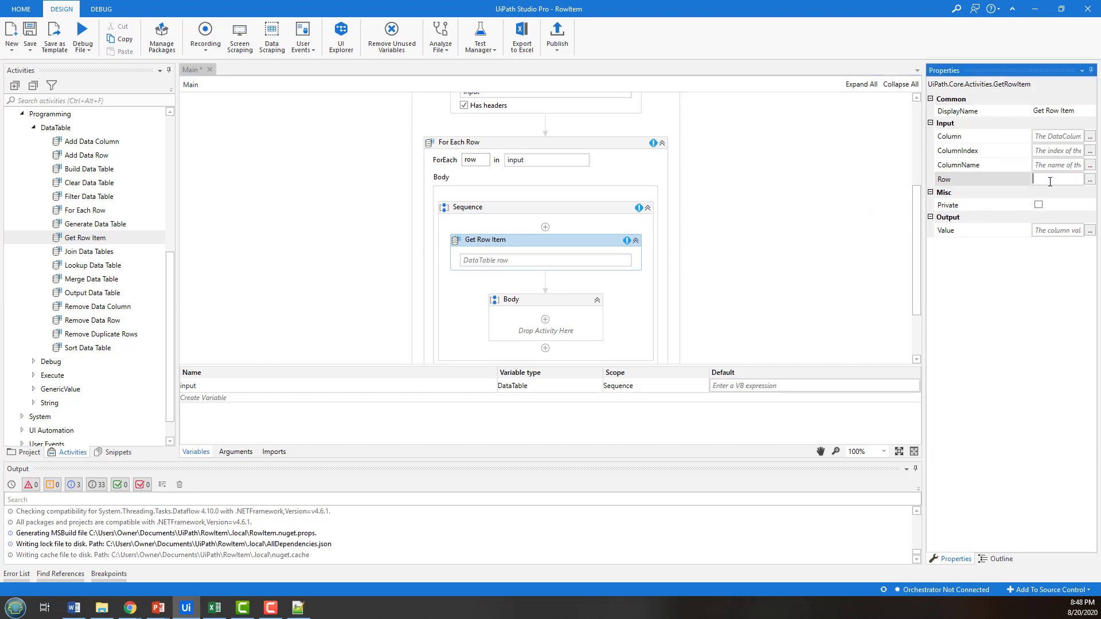
{"action": "type", "text": "row"}
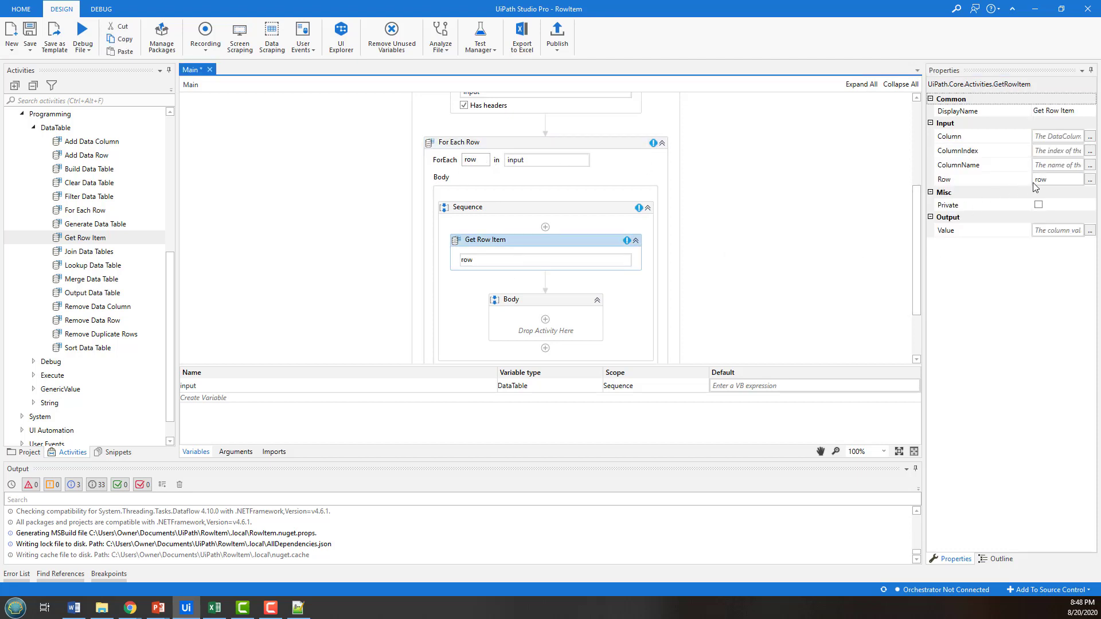
{"action": "left_click", "coordinate": [1056, 165]}
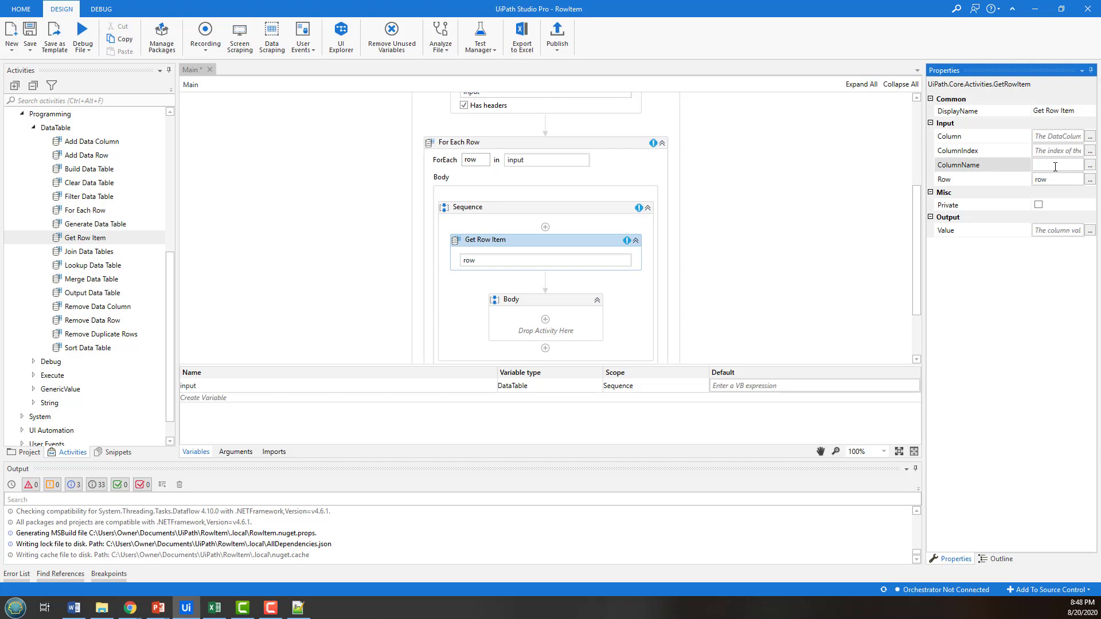
{"action": "type", "text": "lastname"}
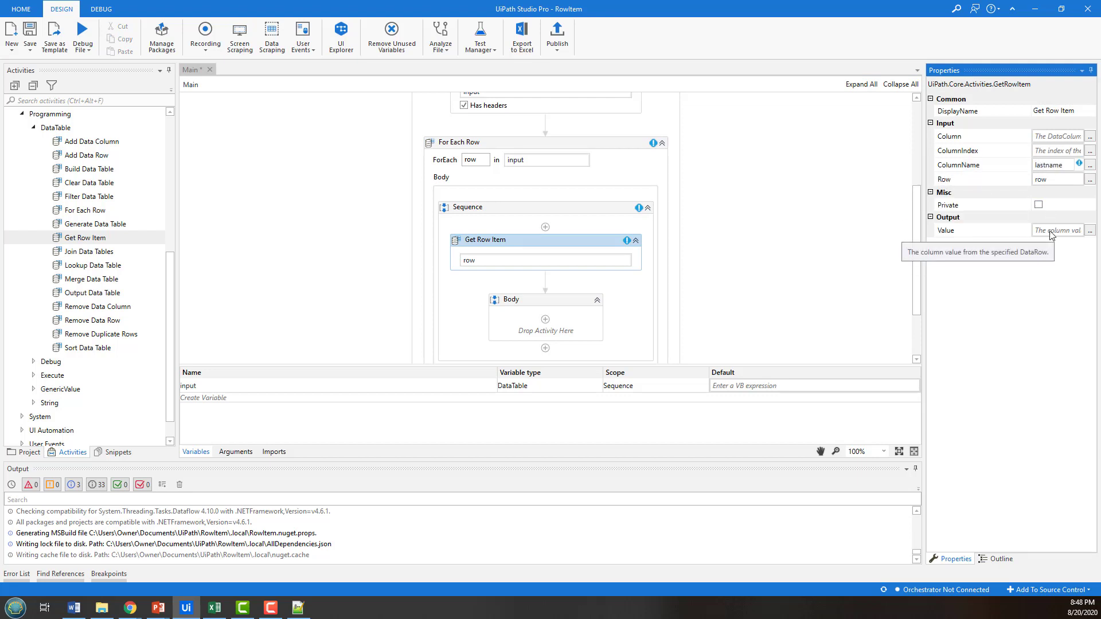
{"action": "left_click", "coordinate": [1050, 165]}
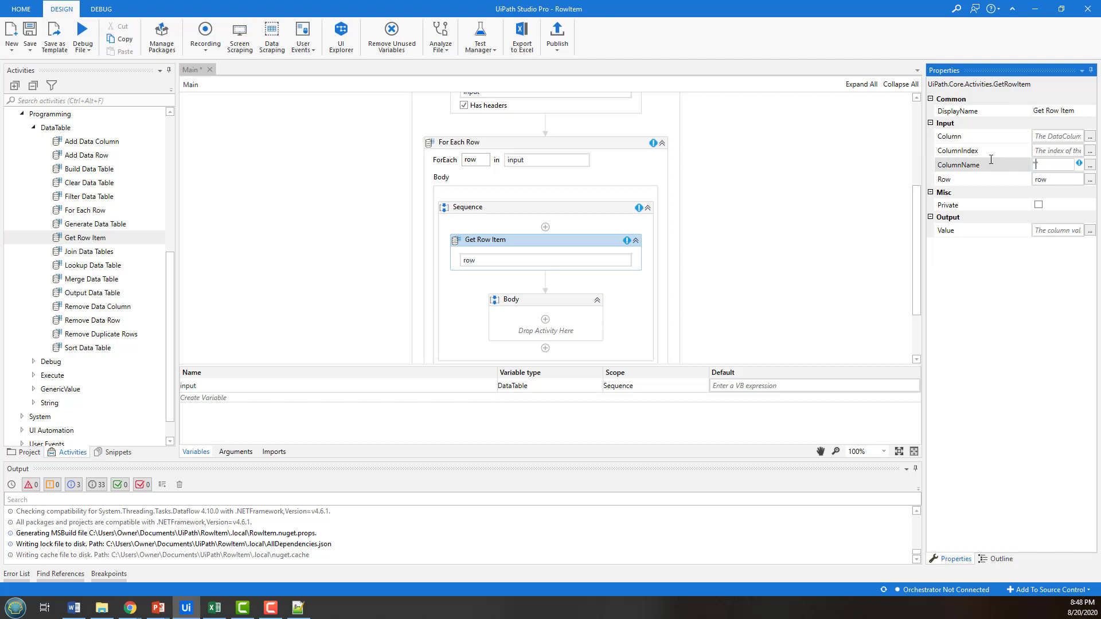
{"action": "type", "text": "\"lastname\""}
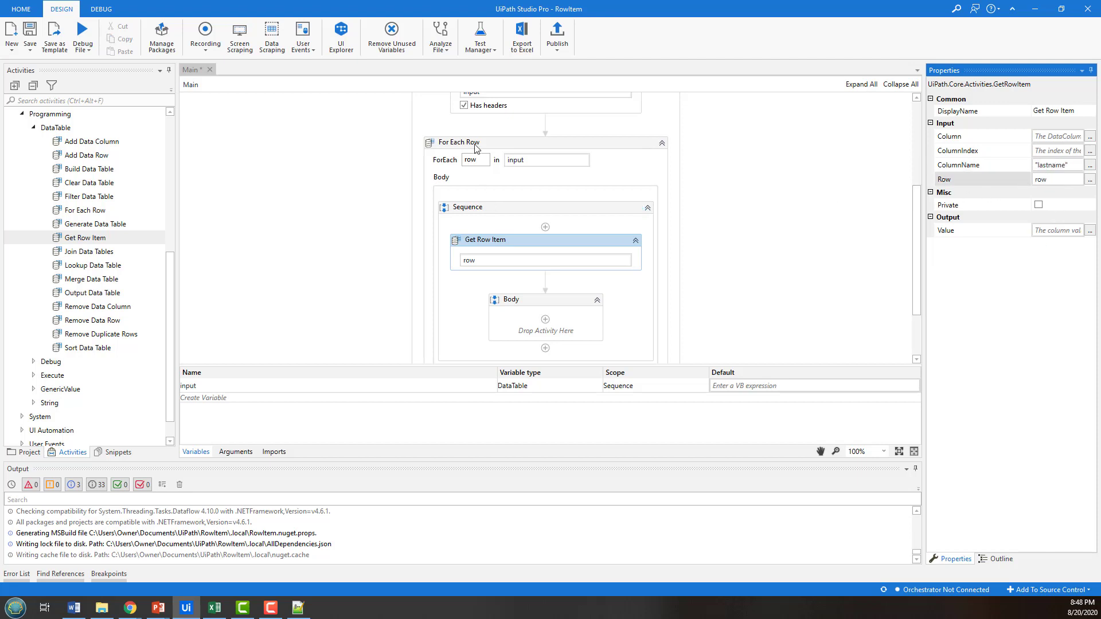
Set Get Row Item's output Value to output, and confirm output is a Sequence-scoped String.
{"action": "left_click", "coordinate": [459, 142]}
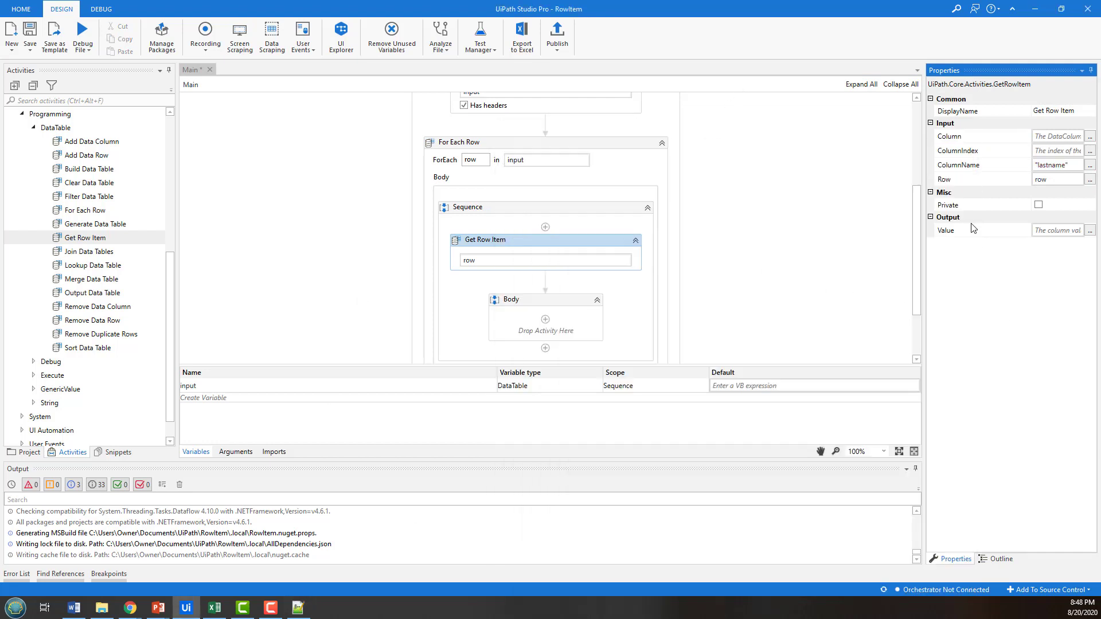
{"action": "mouse_move", "coordinate": [1057, 229]}
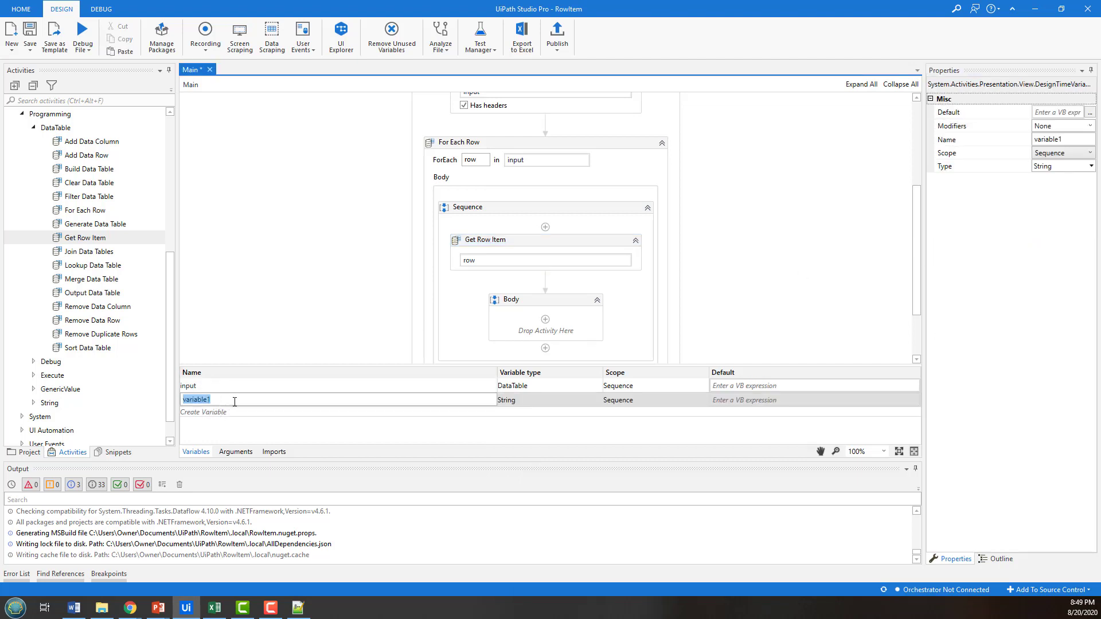
{"action": "type", "text": "ou"}
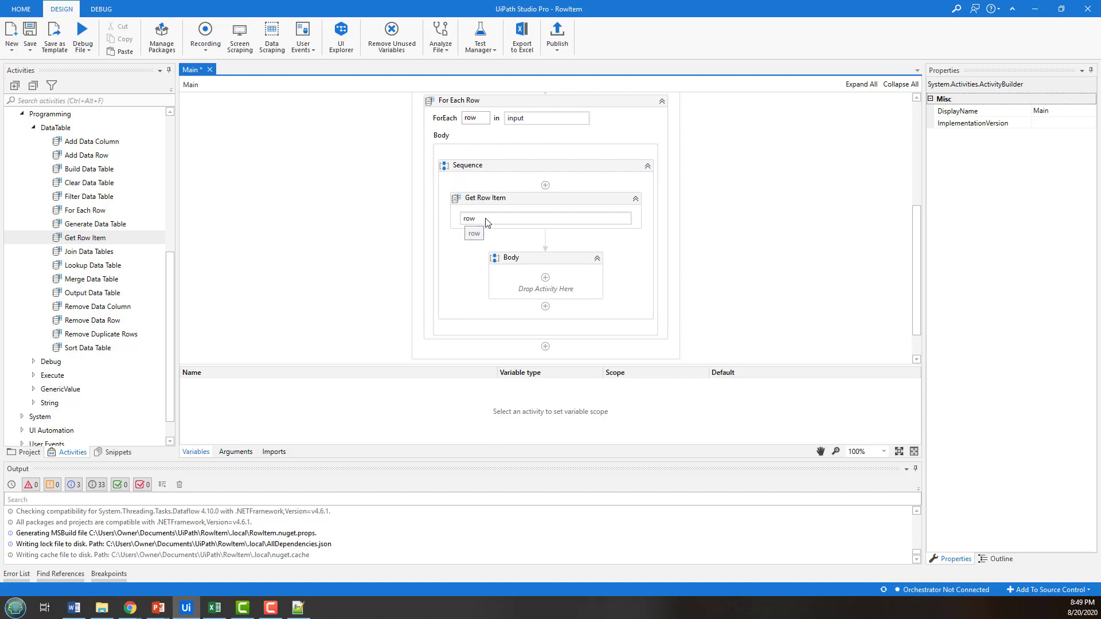
{"action": "left_click", "coordinate": [484, 198]}
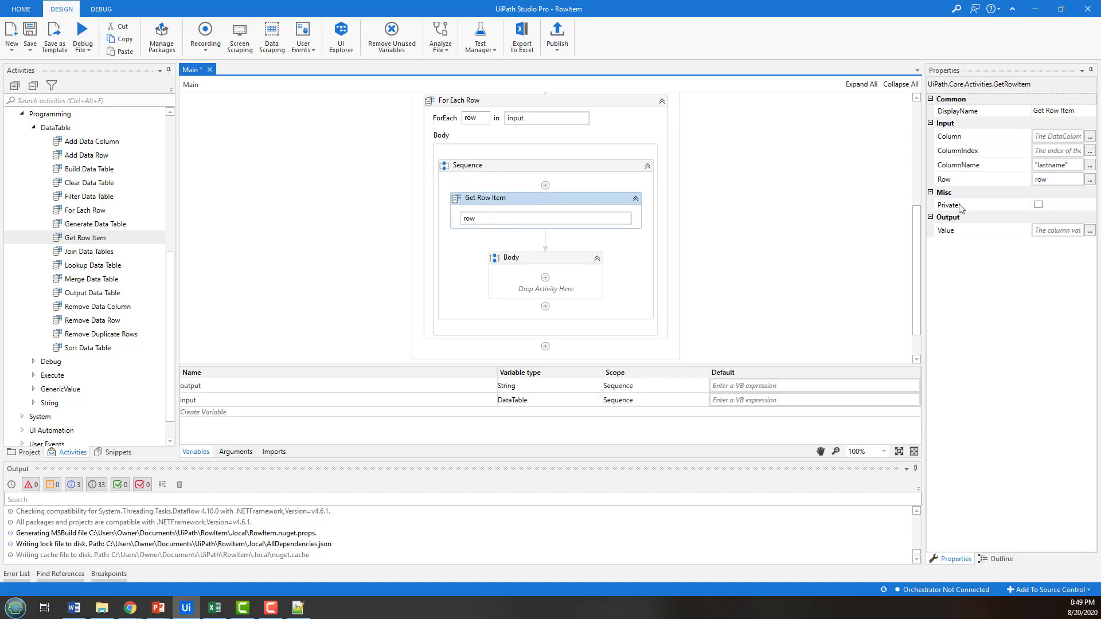
{"action": "left_click", "coordinate": [1056, 165]}
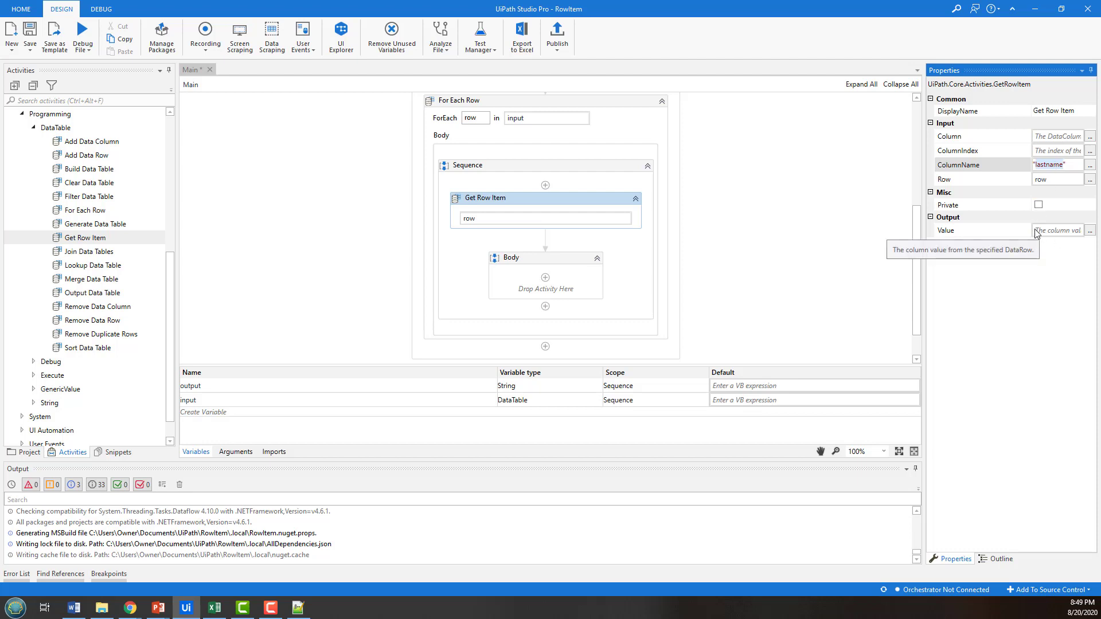
{"action": "type", "text": "output"}
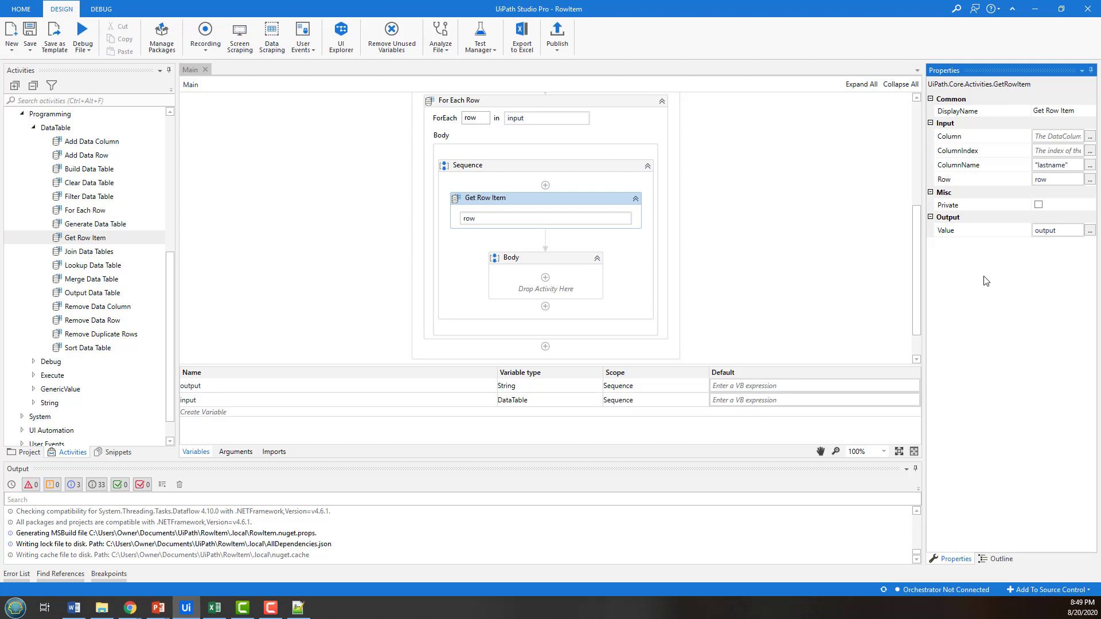
{"action": "left_click", "coordinate": [190, 385]}
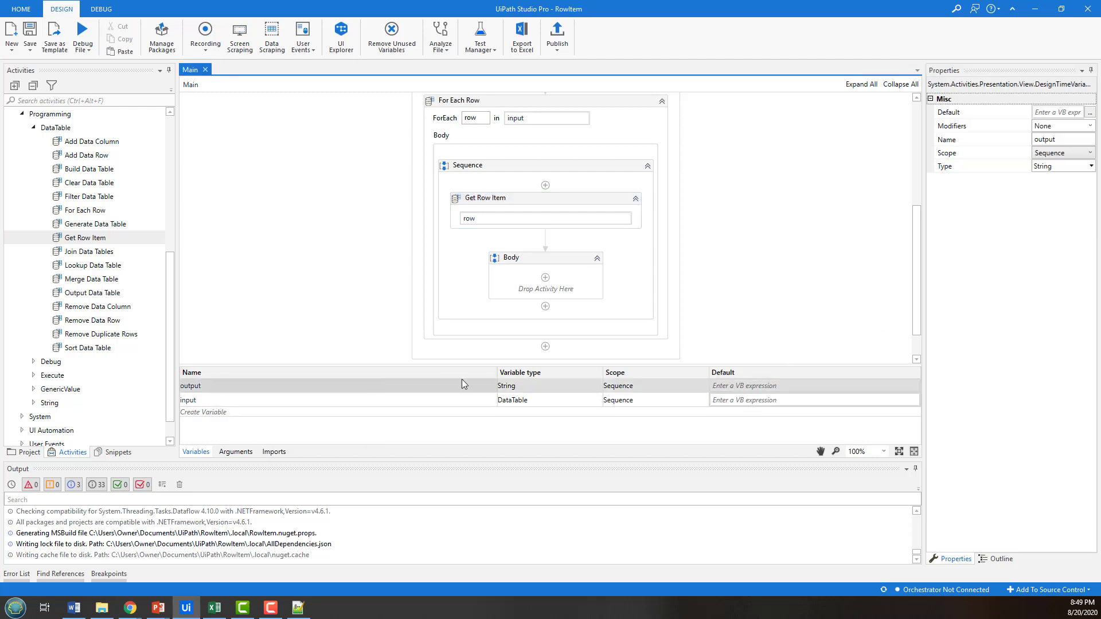
{"action": "left_click", "coordinate": [484, 198]}
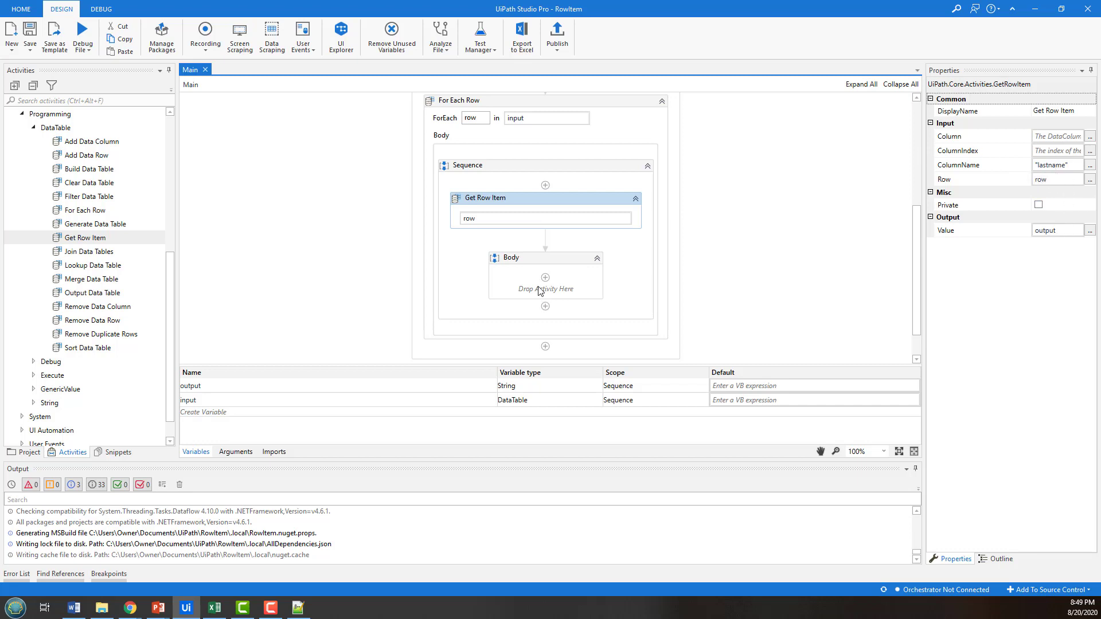
{"action": "mouse_move", "coordinate": [545, 276]}
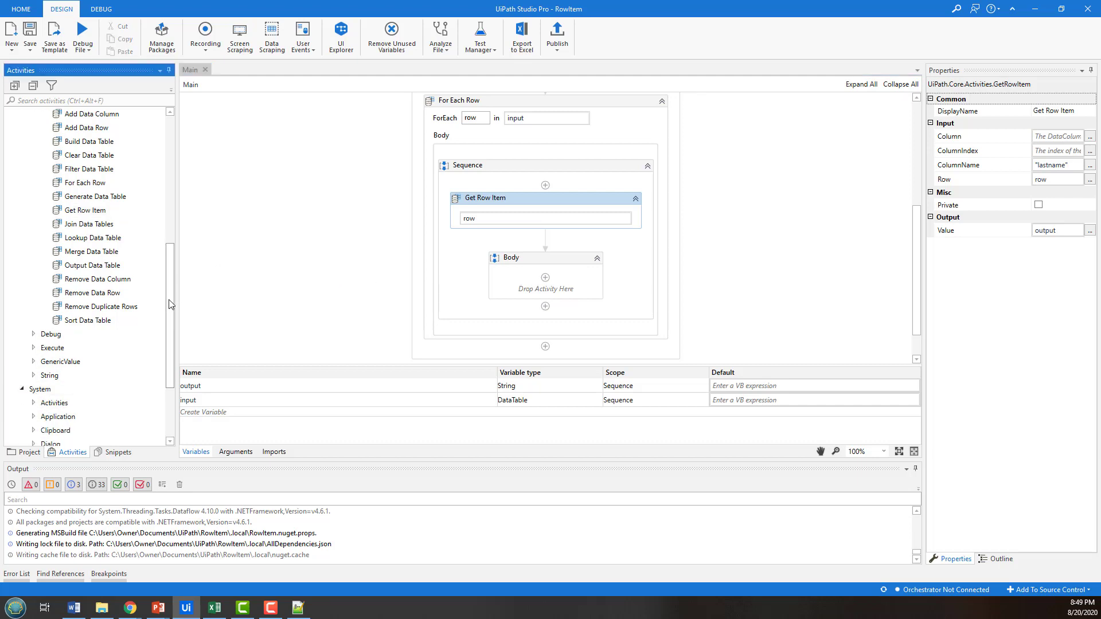
Place a Message Box after Get Row Item showing the output variable, then review its properties.
{"action": "scroll", "scroll_direction": "down", "scroll_amount": 3}
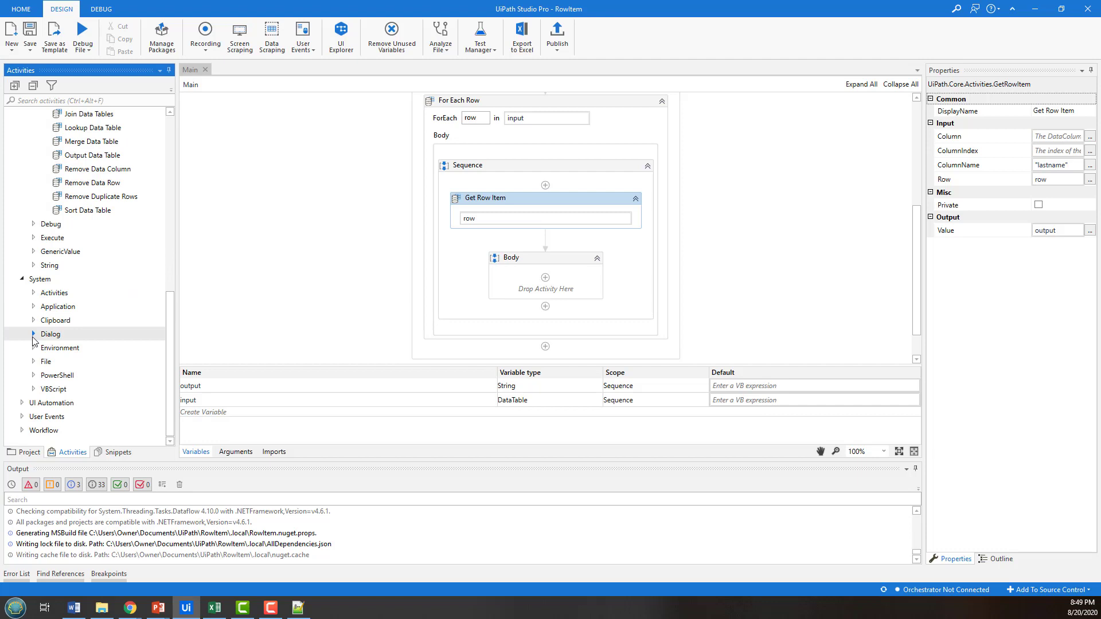
{"action": "left_click", "coordinate": [32, 334]}
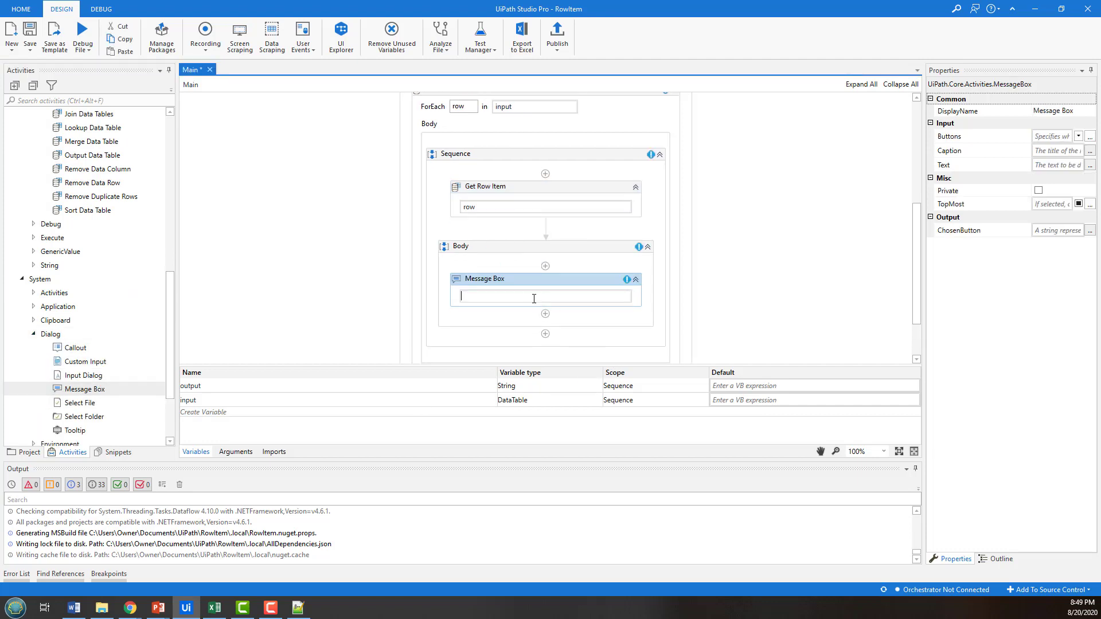
{"action": "type", "text": "output"}
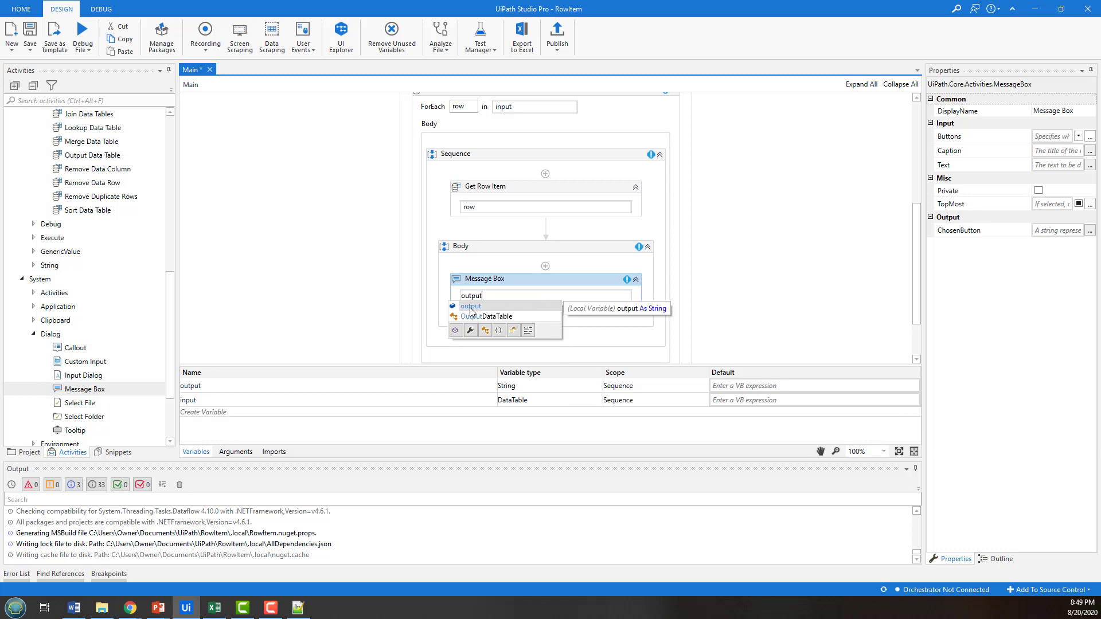
{"action": "left_click", "coordinate": [470, 307]}
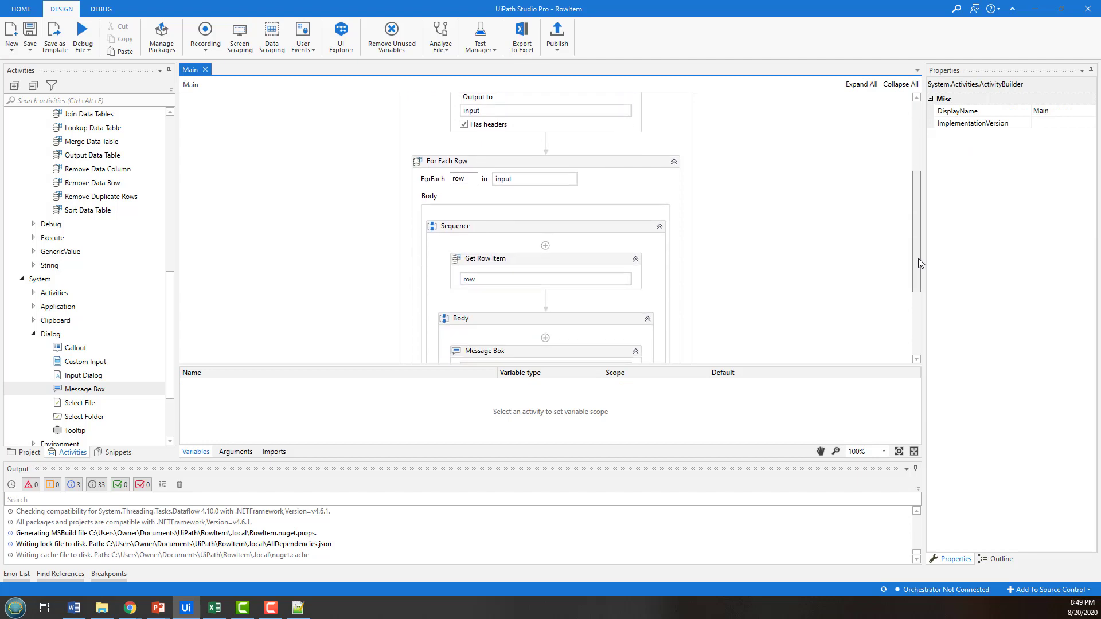
{"action": "scroll", "scroll_direction": "down", "scroll_amount": 3}
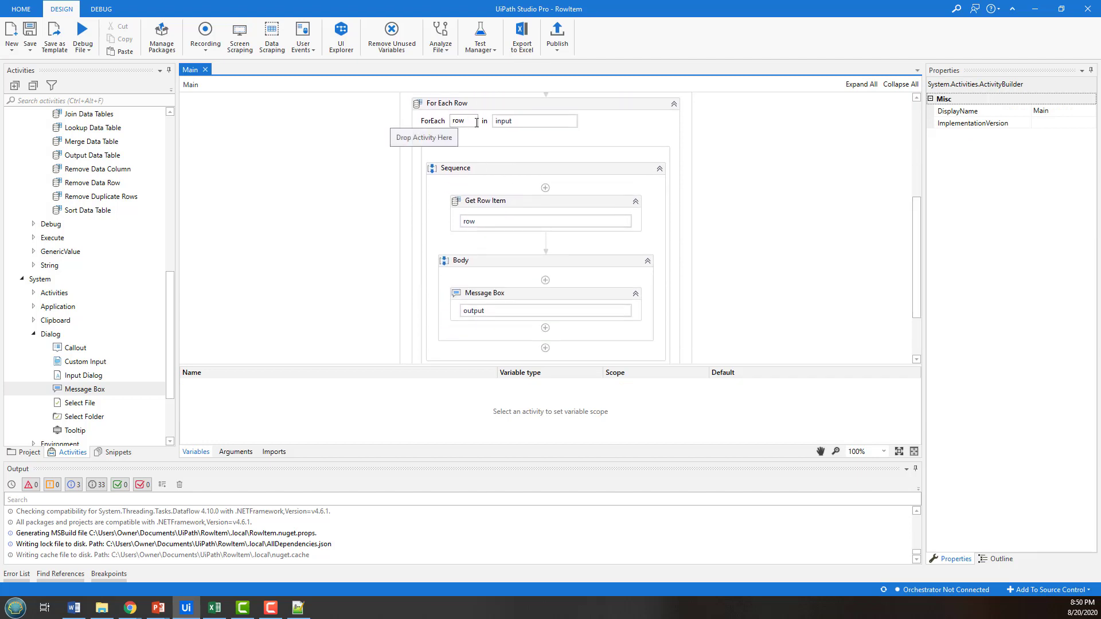
{"action": "scroll", "scroll_direction": "down", "scroll_amount": 3}
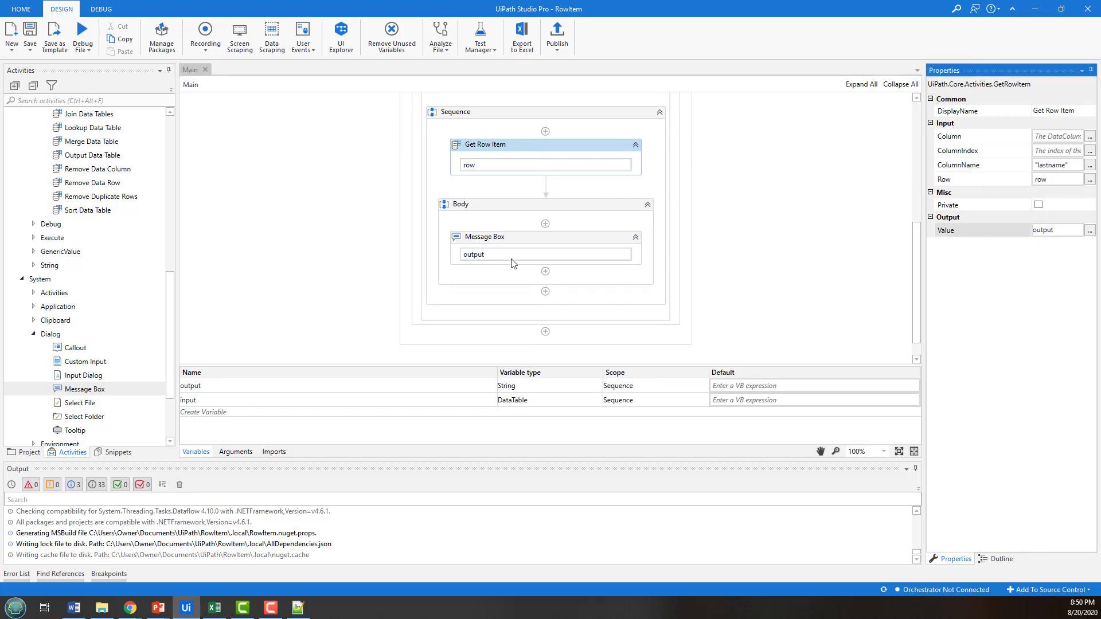
{"action": "left_click", "coordinate": [482, 236]}
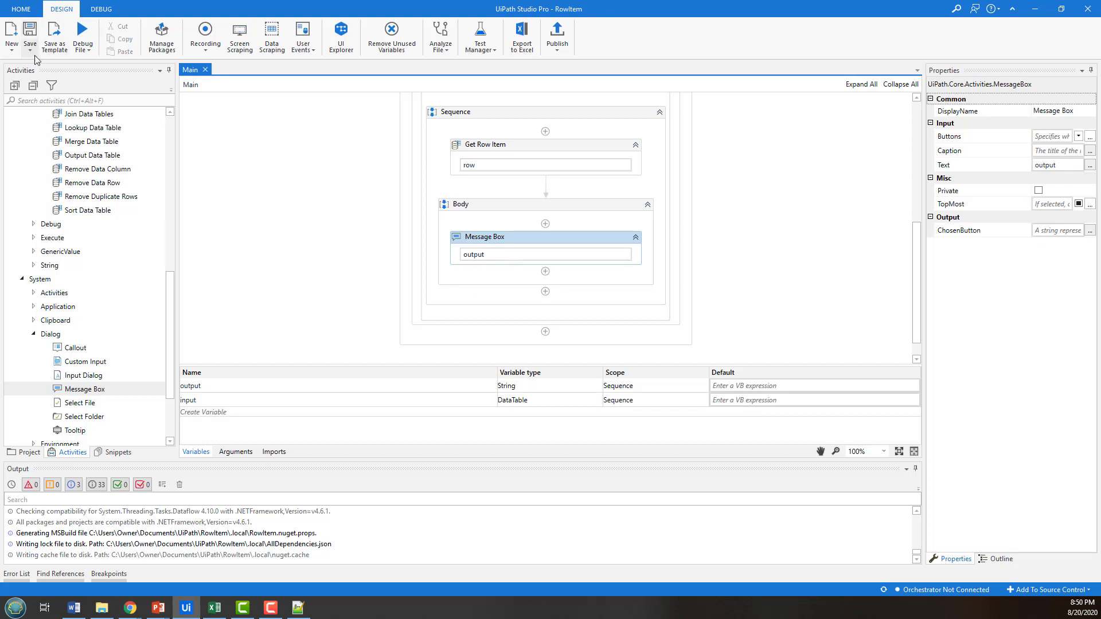
Debug the workflow, dismissing message boxes for Moore, Stafford, Coren and Bullard.
{"action": "left_click", "coordinate": [90, 51]}
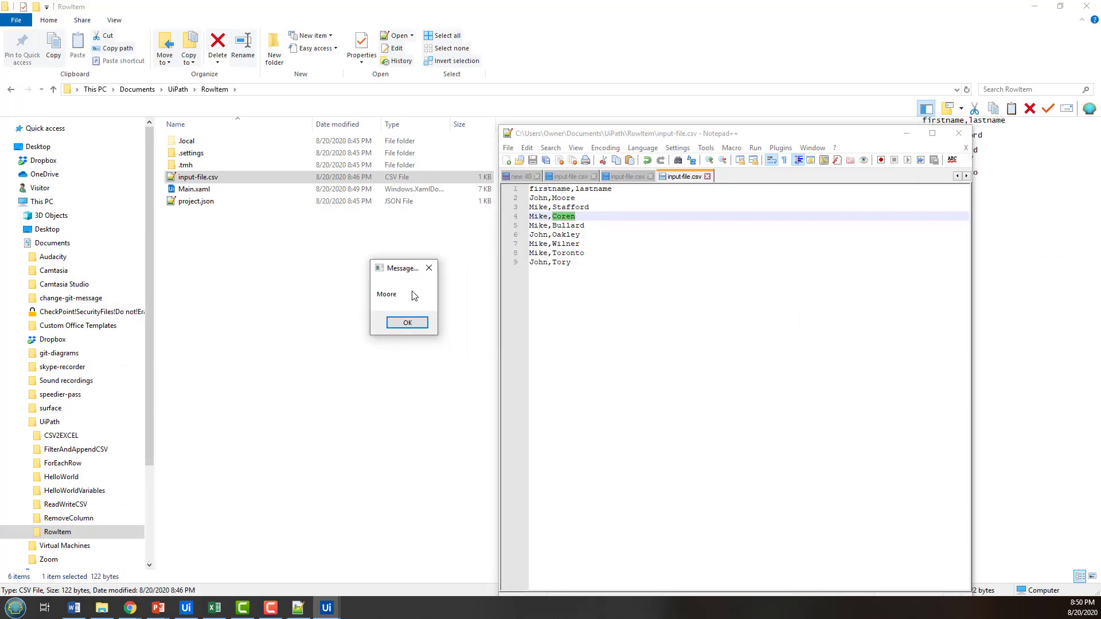
{"action": "left_click", "coordinate": [406, 322]}
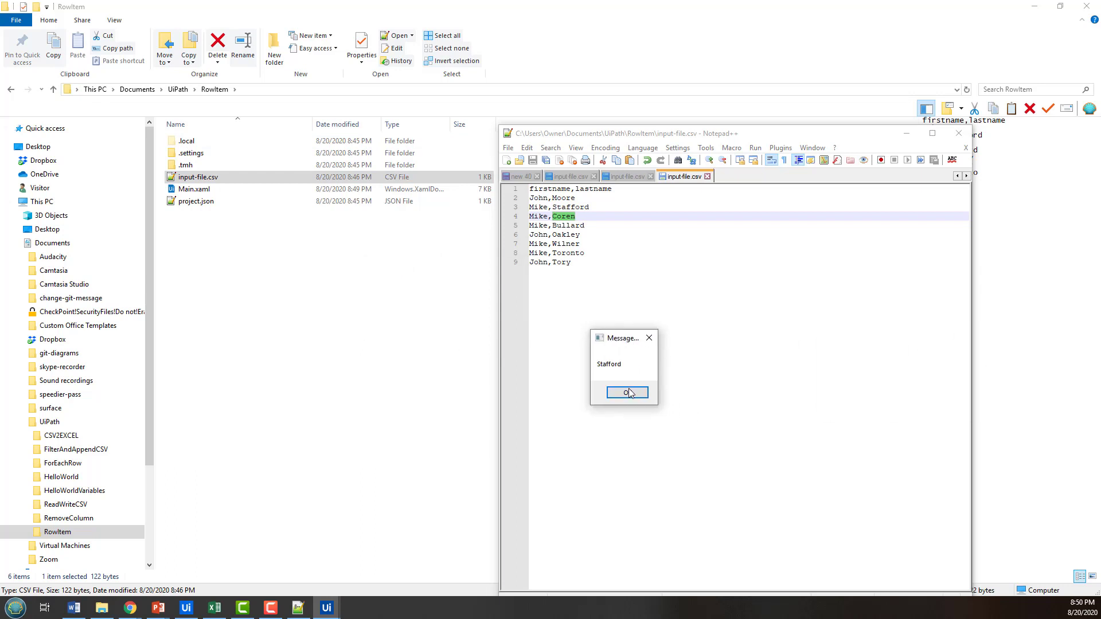
{"action": "left_click", "coordinate": [626, 392]}
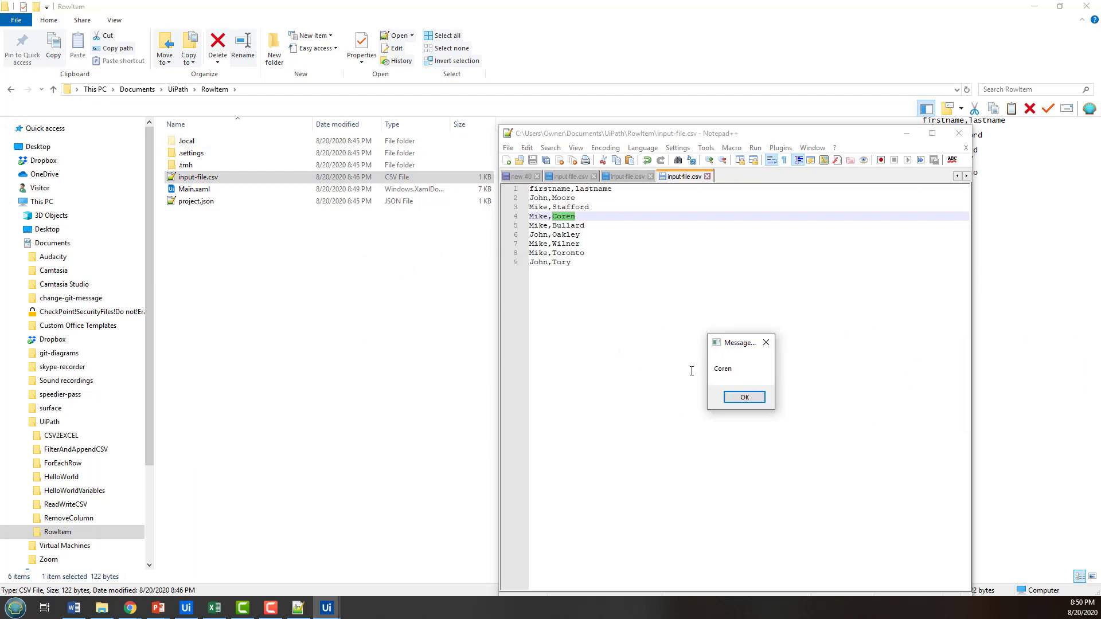
{"action": "left_click", "coordinate": [743, 397]}
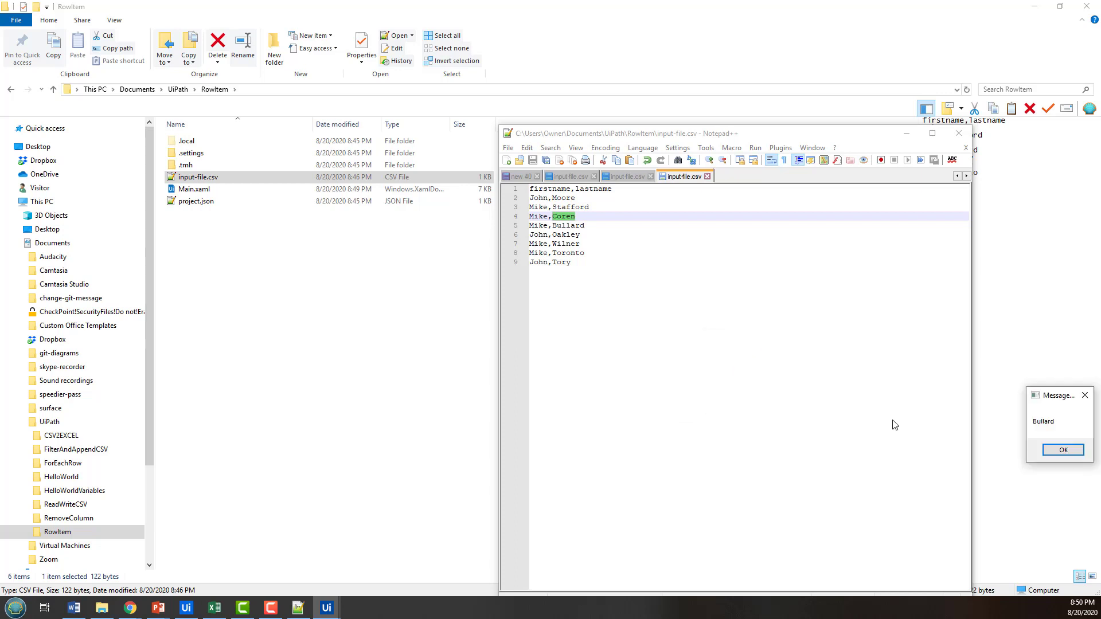
{"action": "left_click", "coordinate": [1061, 450]}
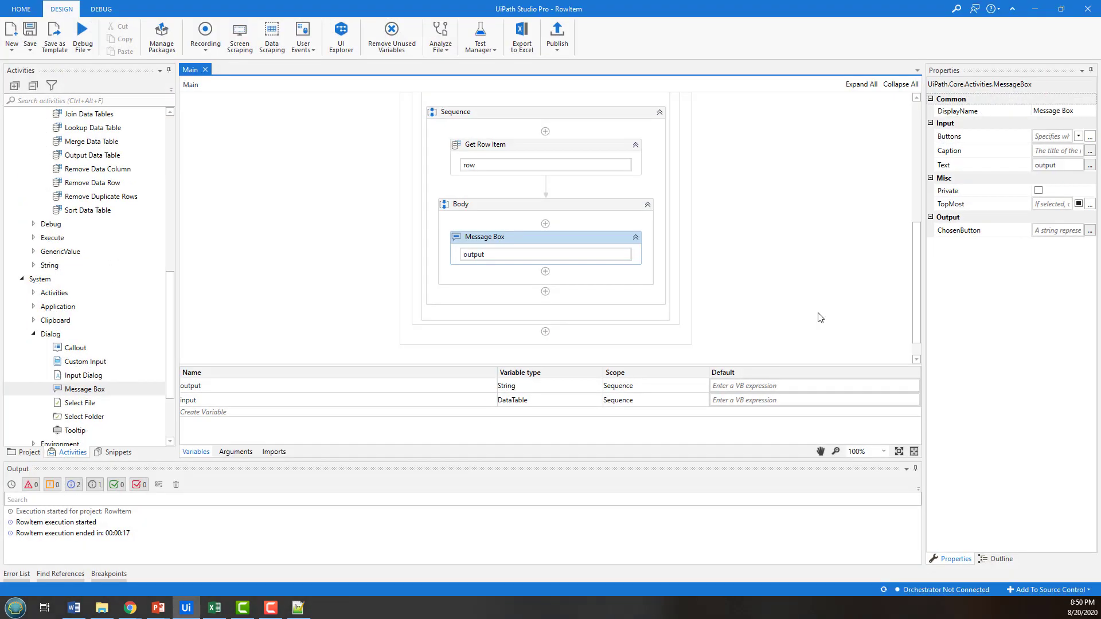
{"action": "mouse_move", "coordinate": [579, 160]}
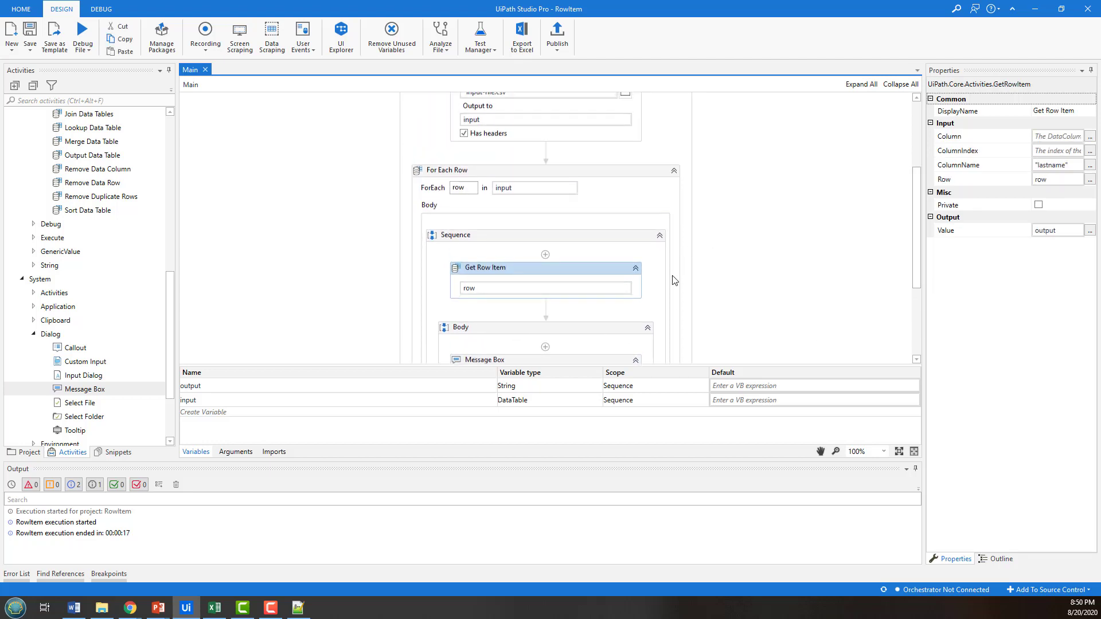
{"action": "mouse_move", "coordinate": [663, 334]}
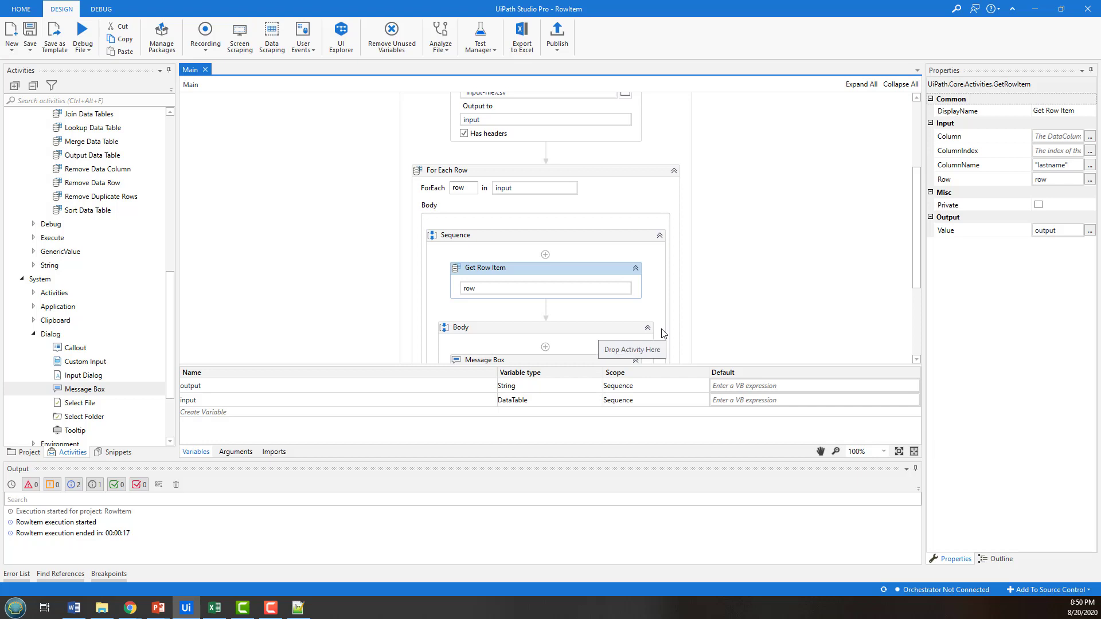